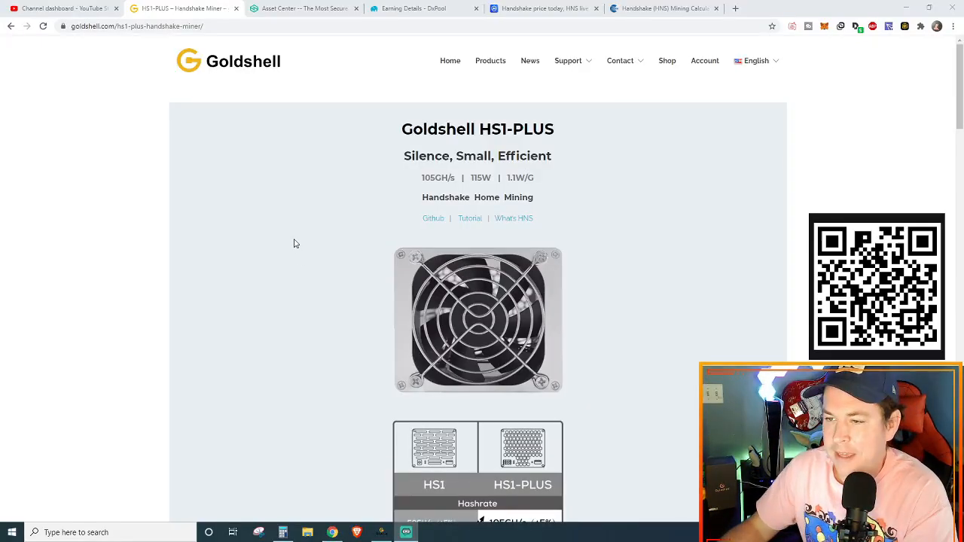
pyautogui.moveTo(319, 224)
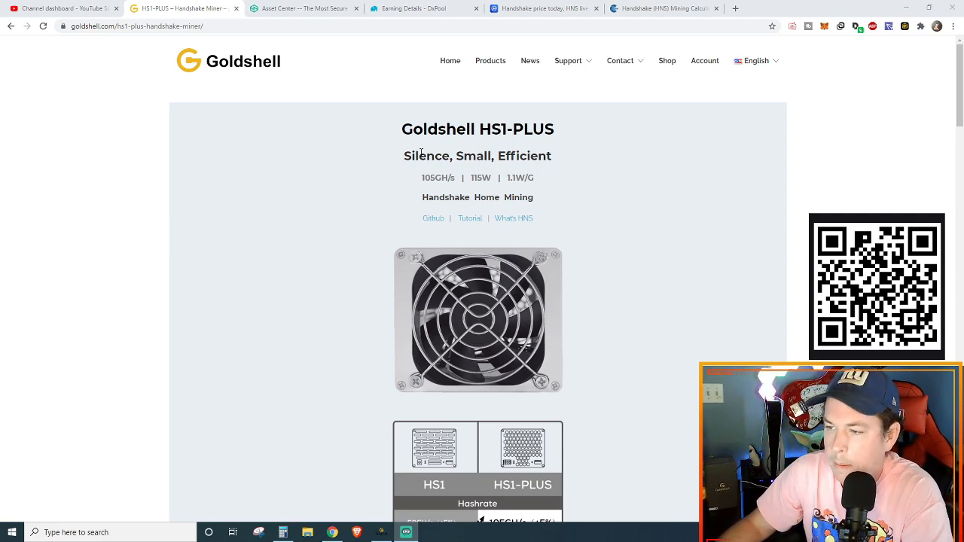
# Scroll the HS1-PLUS page down through the HS1 versus HS1-PLUS comparison table
pyautogui.scroll(-3)
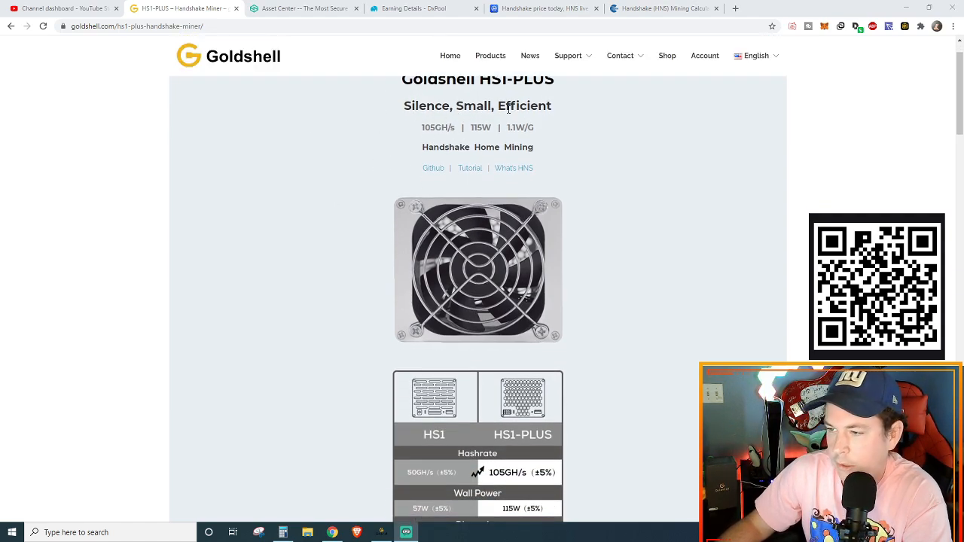
pyautogui.moveTo(448, 126)
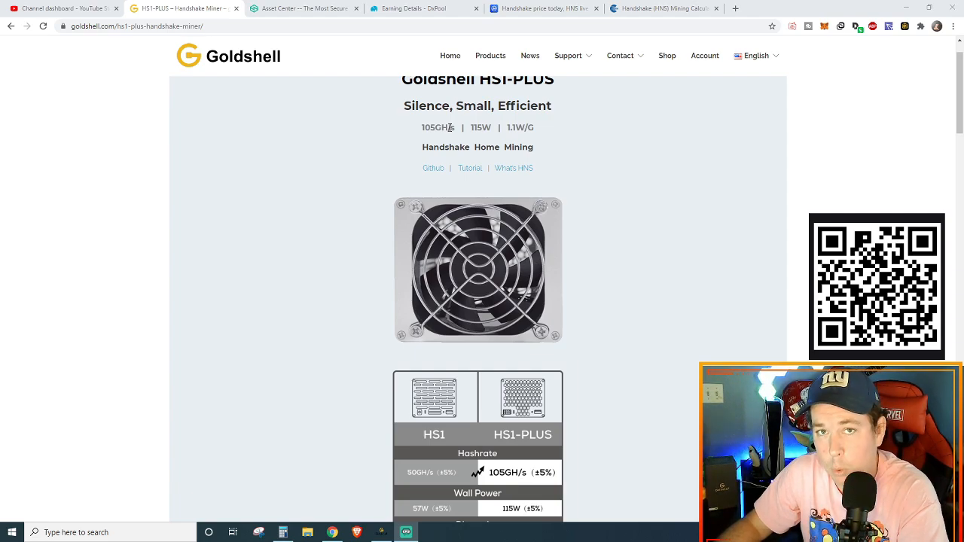
pyautogui.scroll(-3)
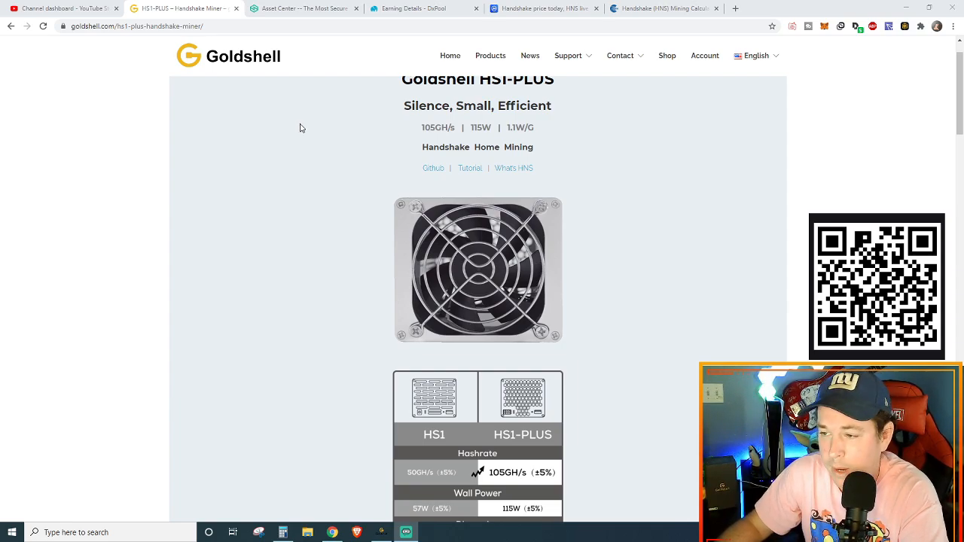
pyautogui.moveTo(271, 146)
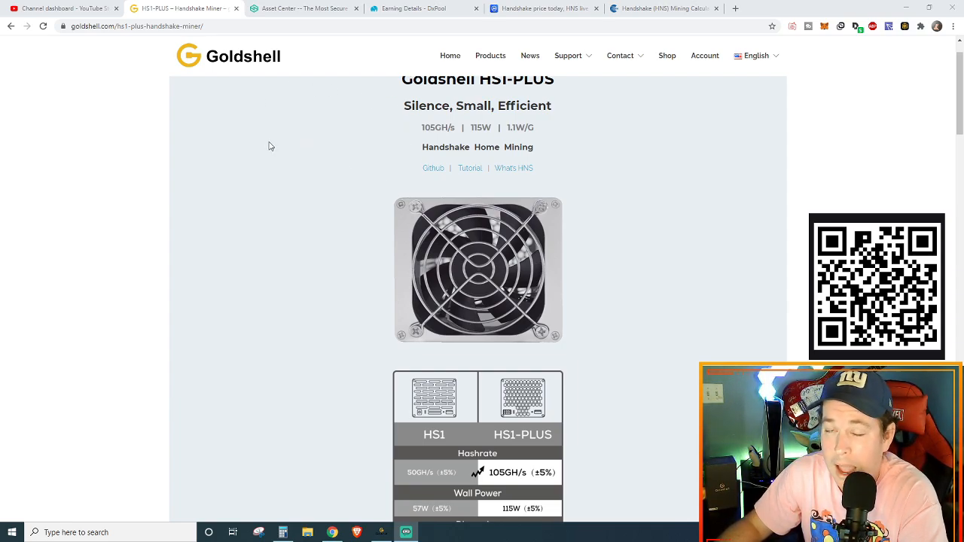
pyautogui.moveTo(352, 167)
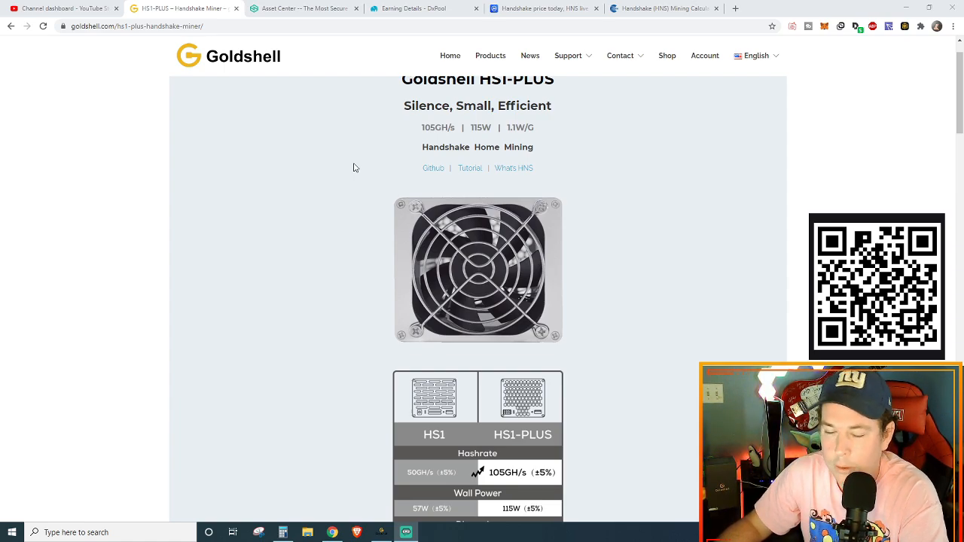
pyautogui.scroll(-3)
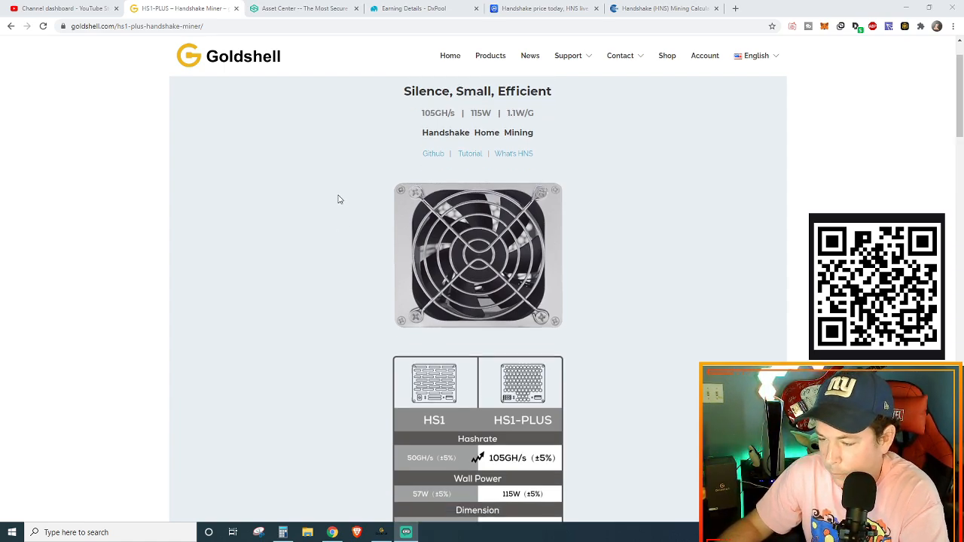
pyautogui.scroll(-3)
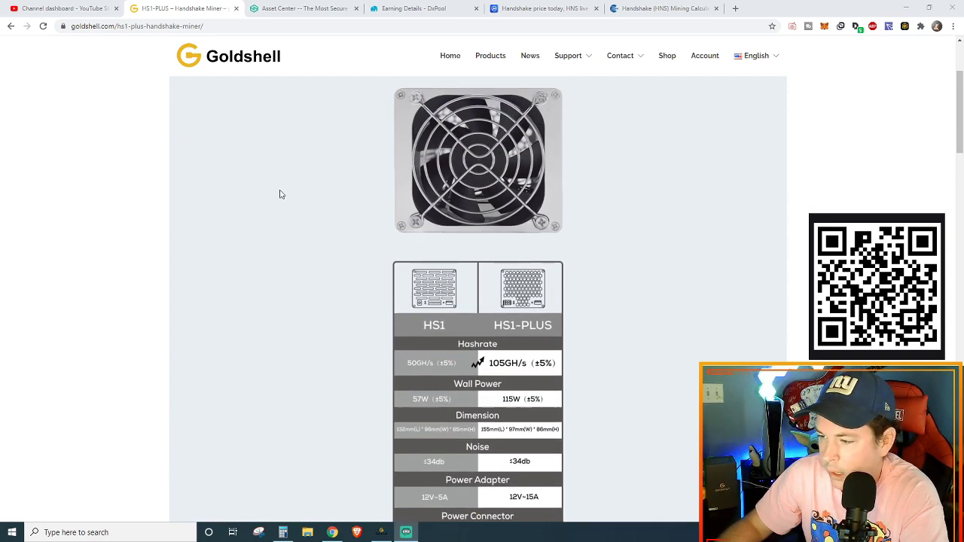
pyautogui.scroll(-3)
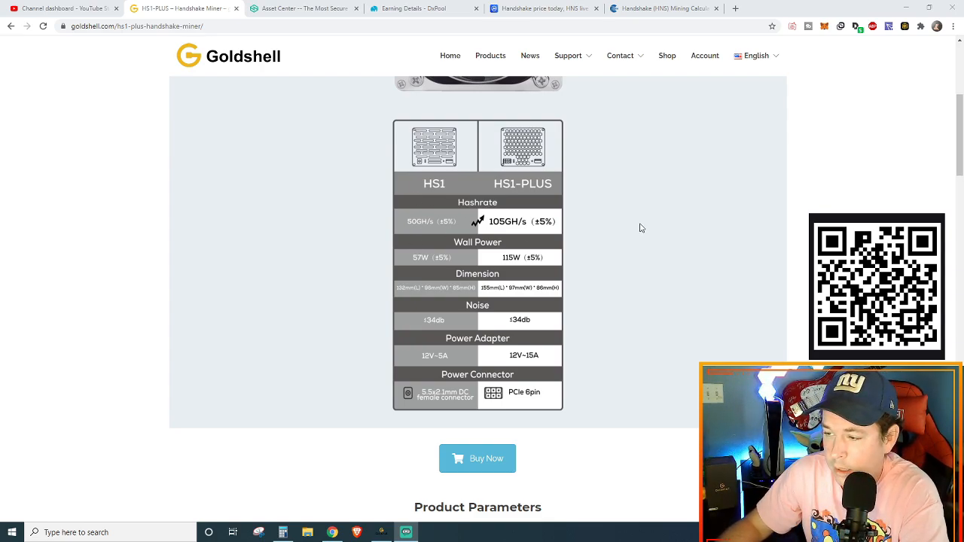
pyautogui.moveTo(434, 225)
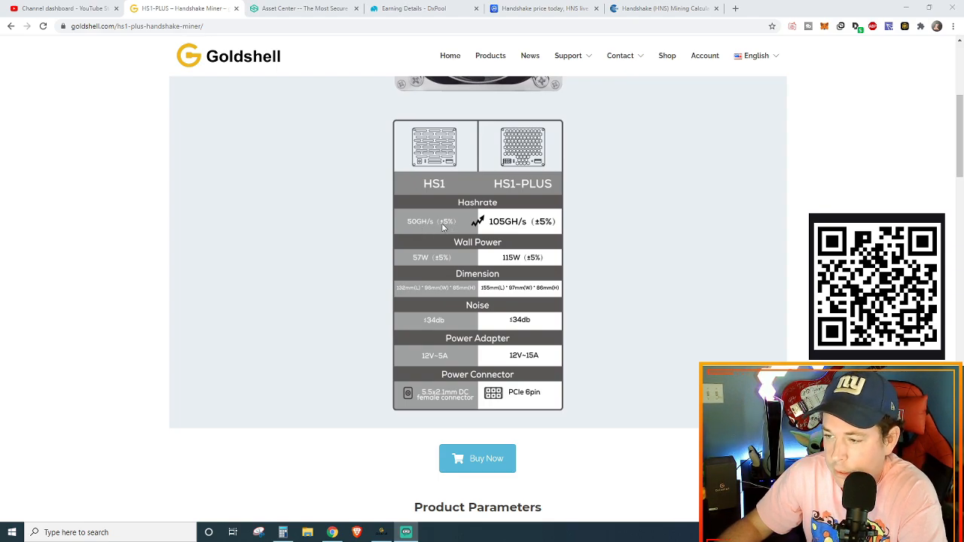
pyautogui.moveTo(509, 229)
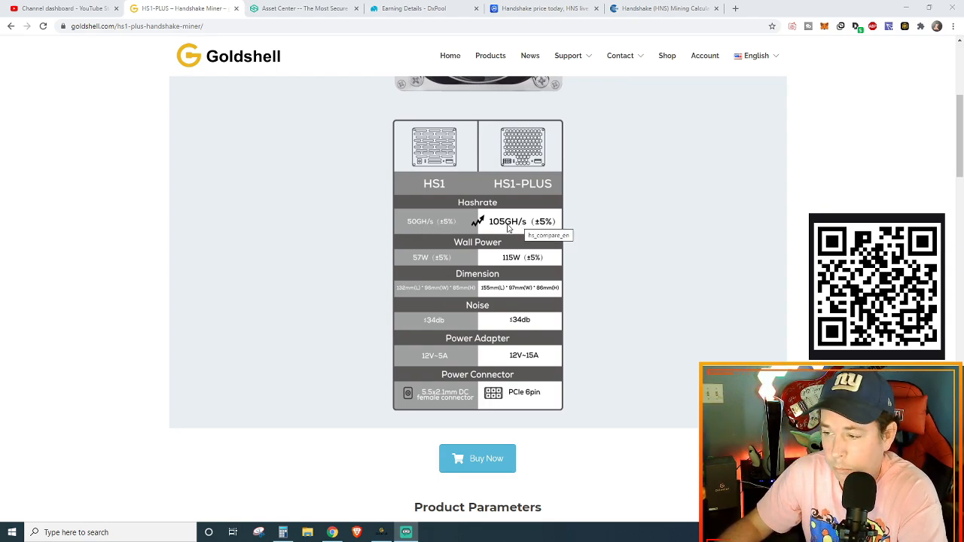
# Continue to the Product Parameters list (105GH/s, 115W, 12V-15A) and hashrate chart
pyautogui.scroll(-3)
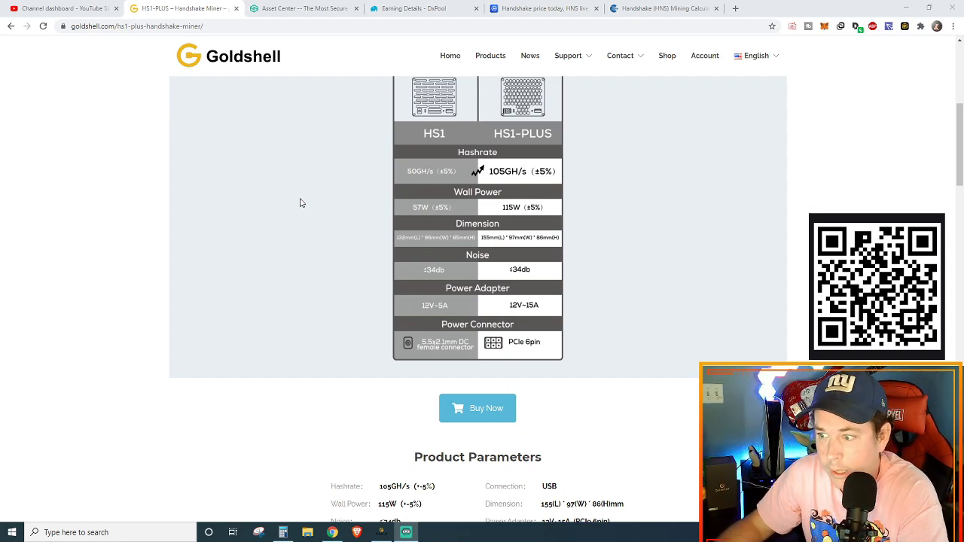
pyautogui.moveTo(263, 218)
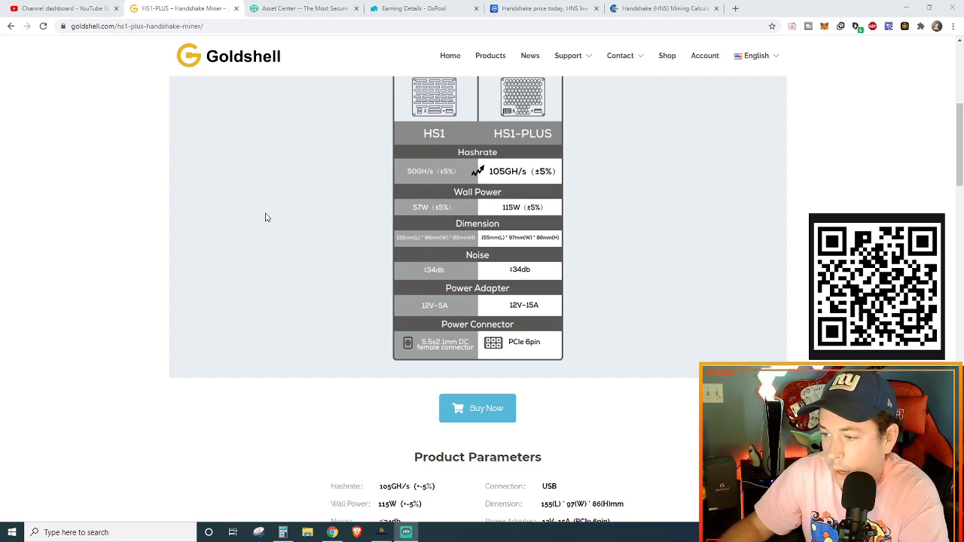
pyautogui.moveTo(294, 250)
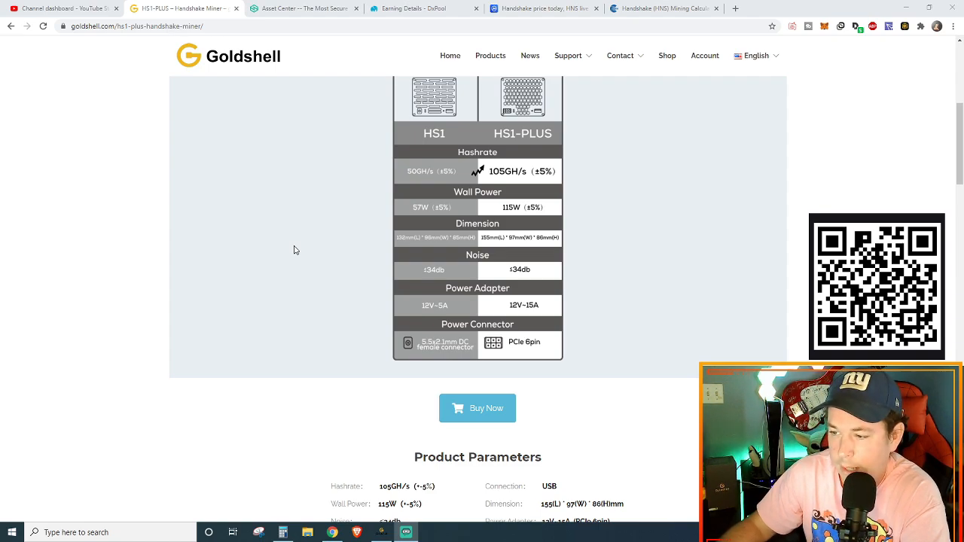
pyautogui.scroll(-3)
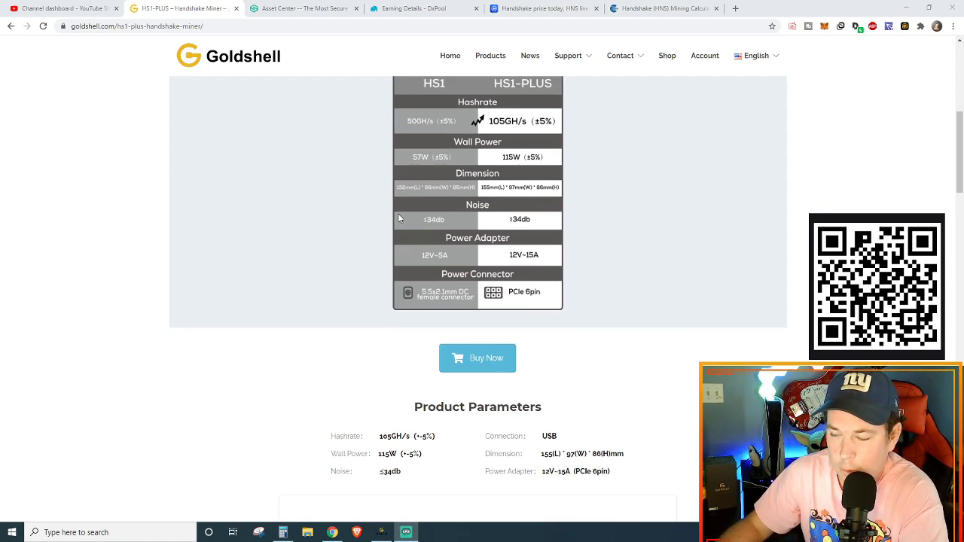
pyautogui.scroll(-3)
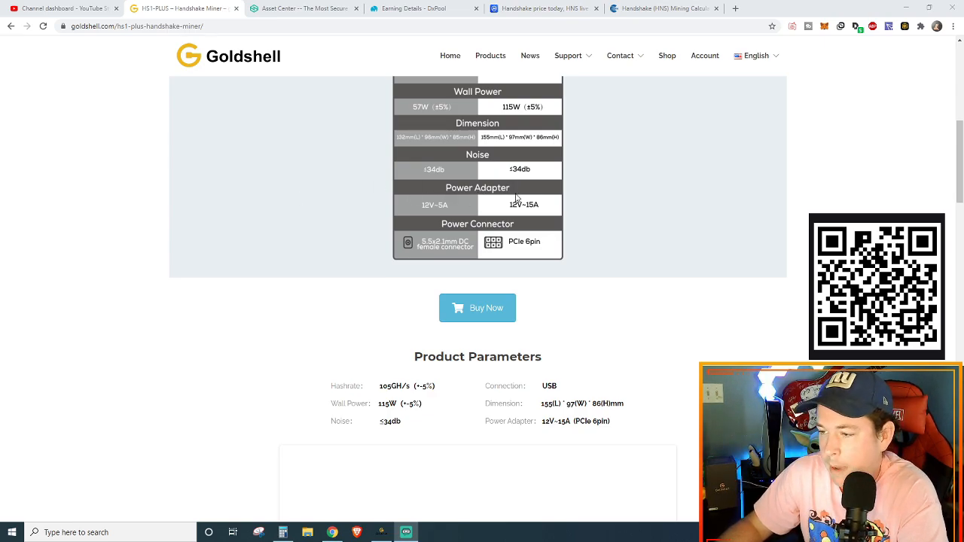
pyautogui.scroll(-3)
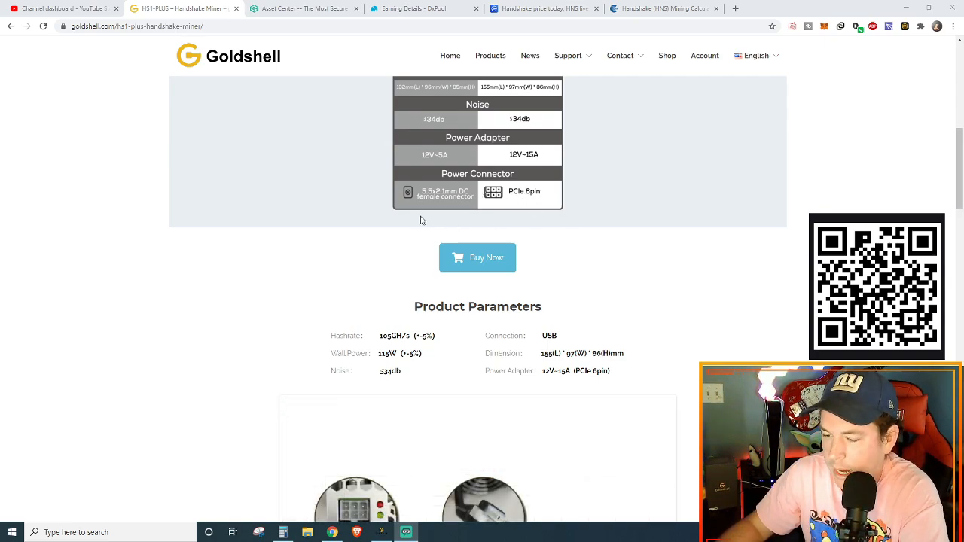
pyautogui.scroll(-3)
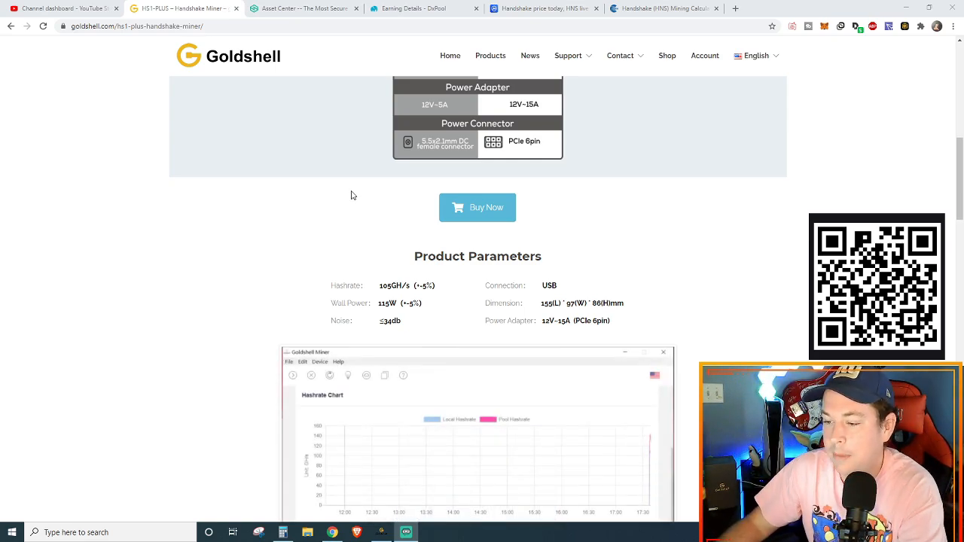
# Scroll through the photos and feature blocks to Easy-to-use Control Panel and Open Protocol
pyautogui.scroll(-3)
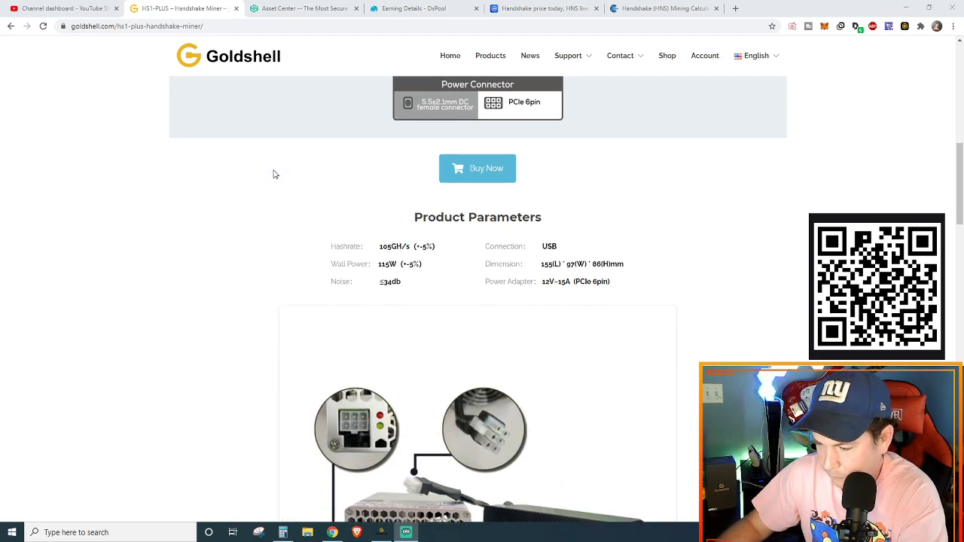
pyautogui.scroll(-3)
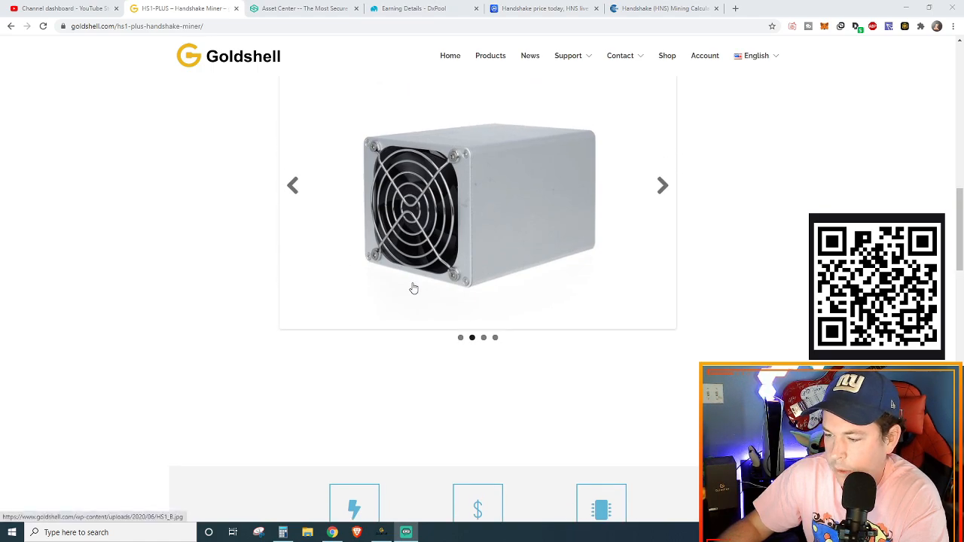
pyautogui.scroll(-3)
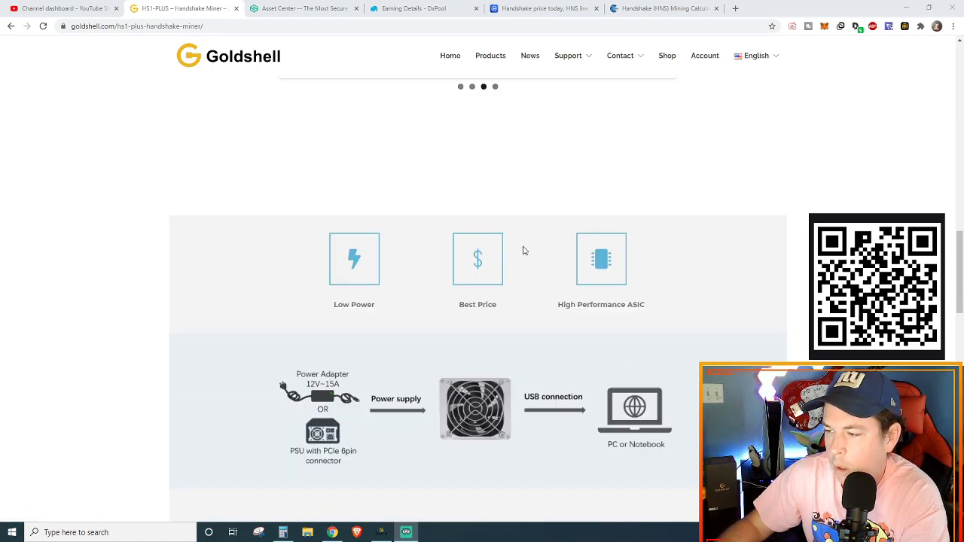
pyautogui.scroll(-3)
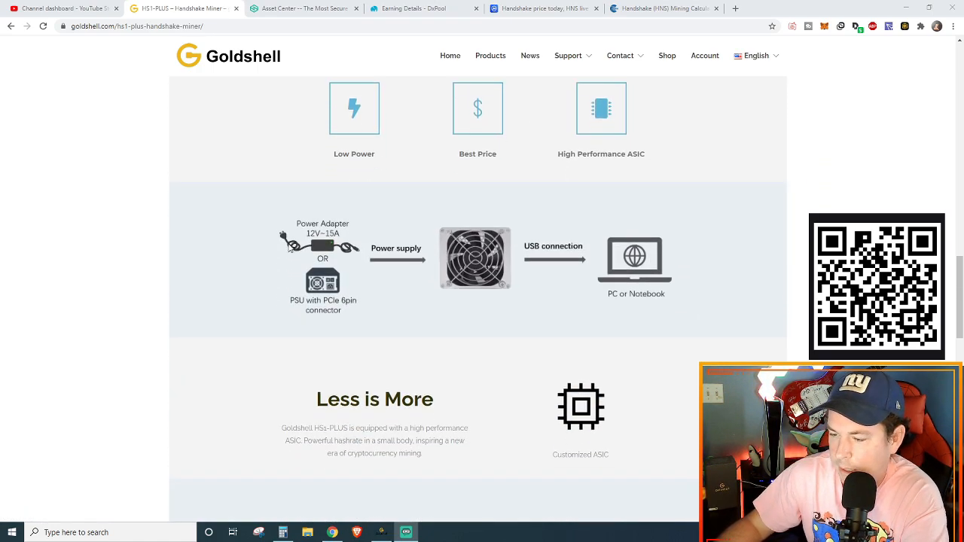
pyautogui.scroll(-3)
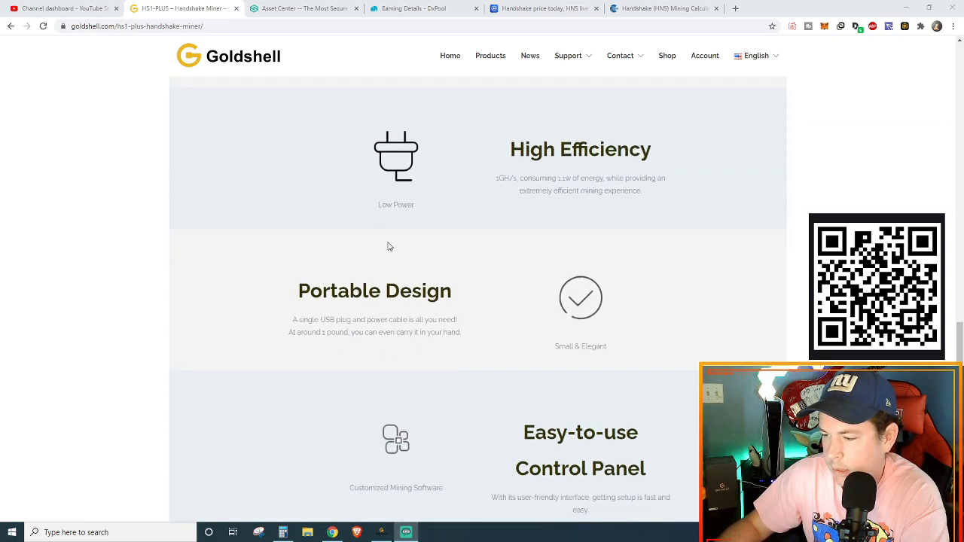
pyautogui.scroll(-3)
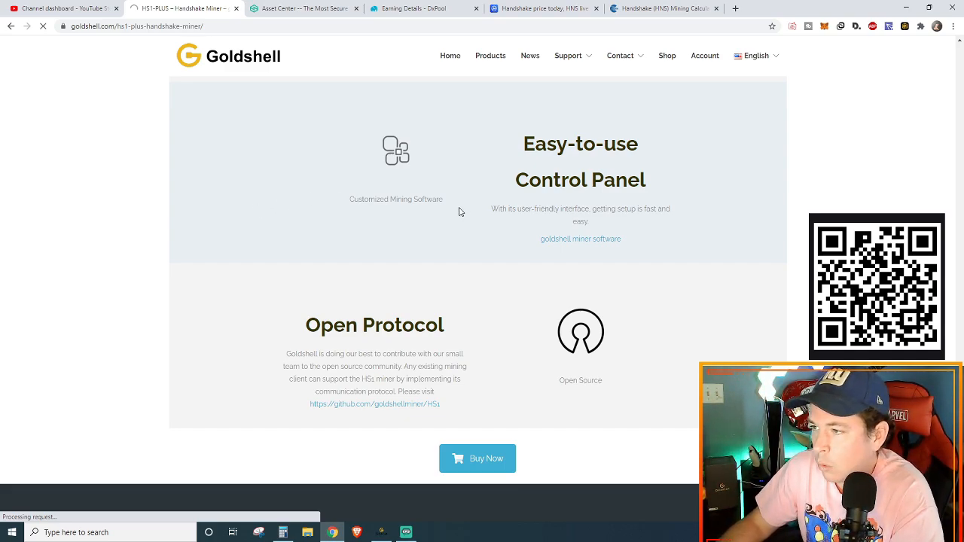
pyautogui.click(478, 458)
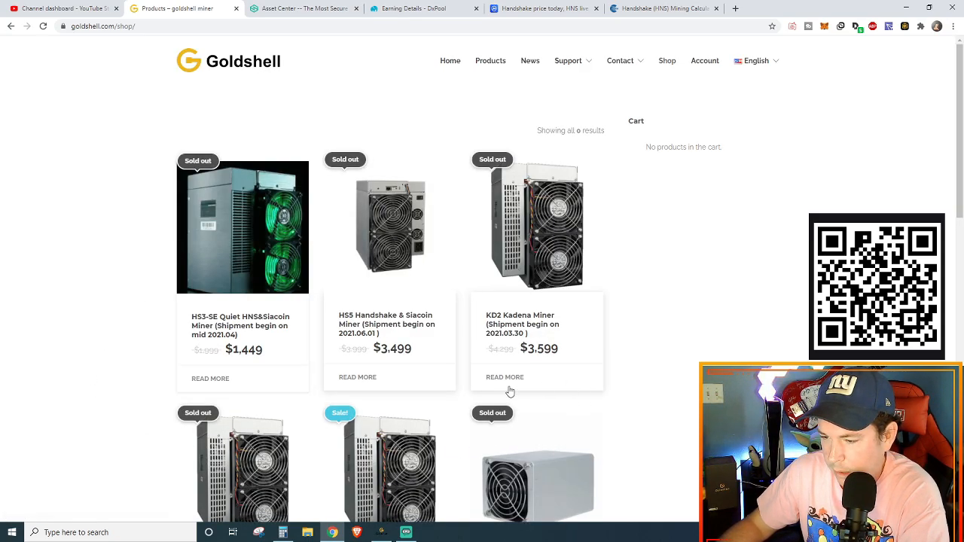
pyautogui.scroll(-3)
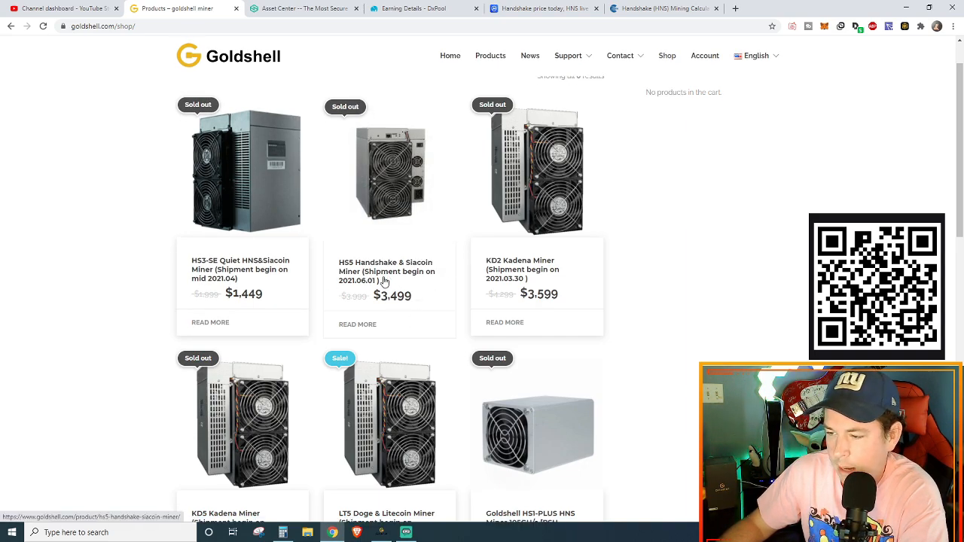
pyautogui.scroll(-3)
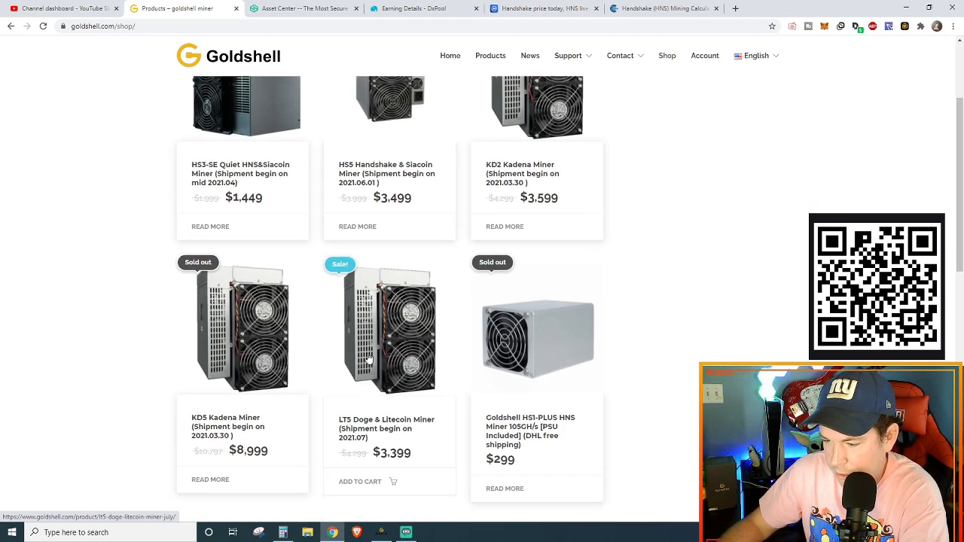
pyautogui.scroll(-3)
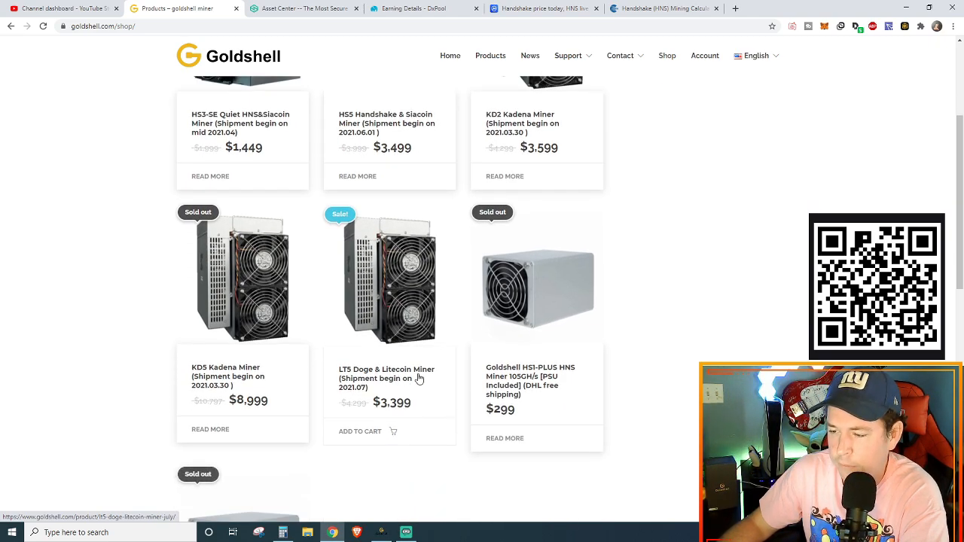
pyautogui.moveTo(380, 351)
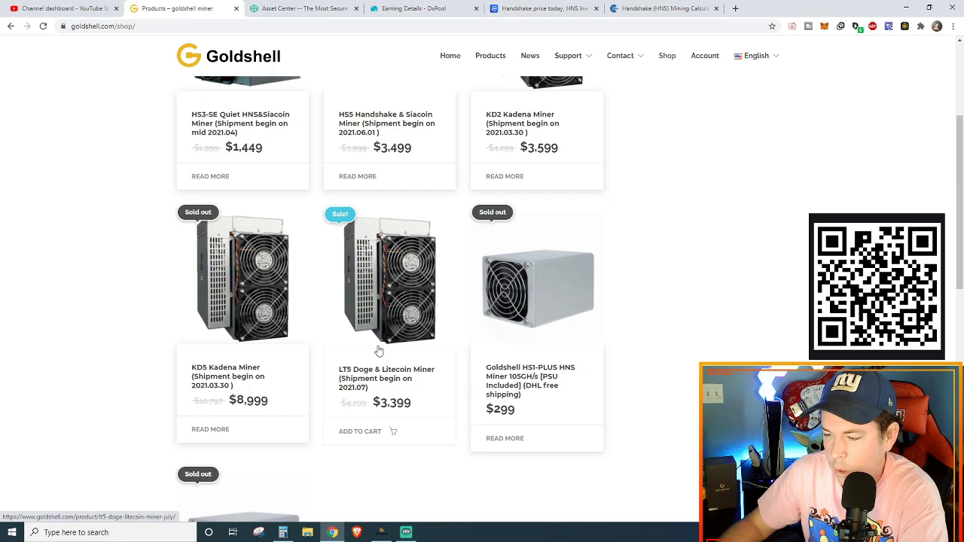
pyautogui.scroll(-3)
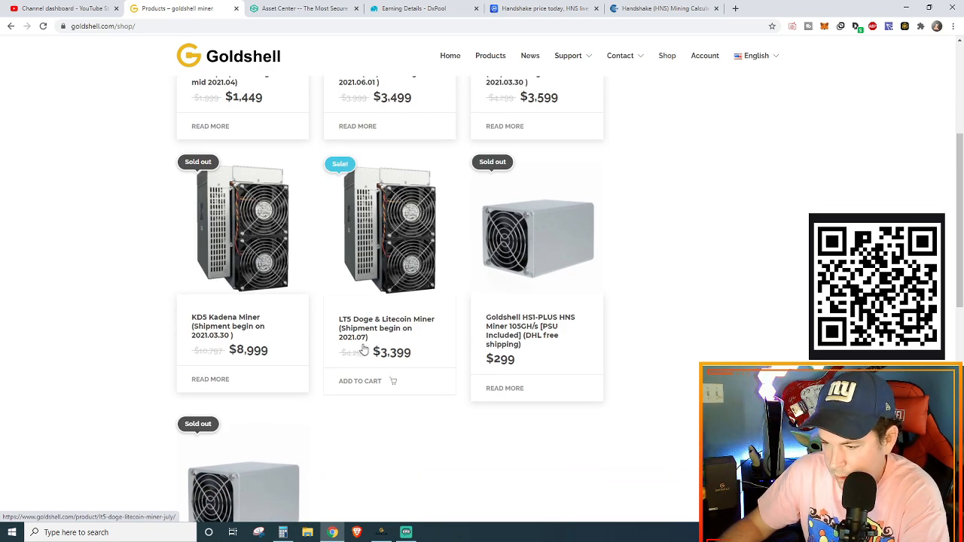
pyautogui.scroll(-3)
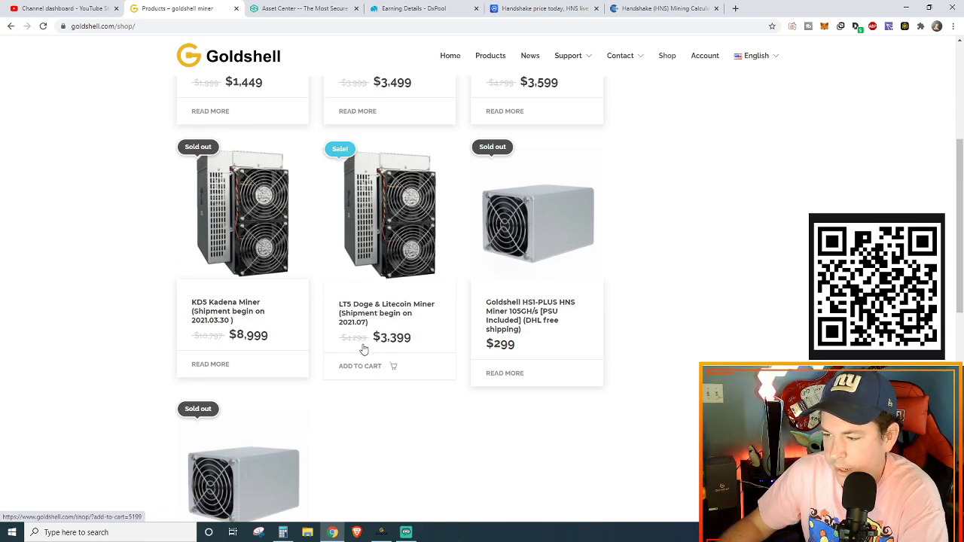
pyautogui.scroll(-3)
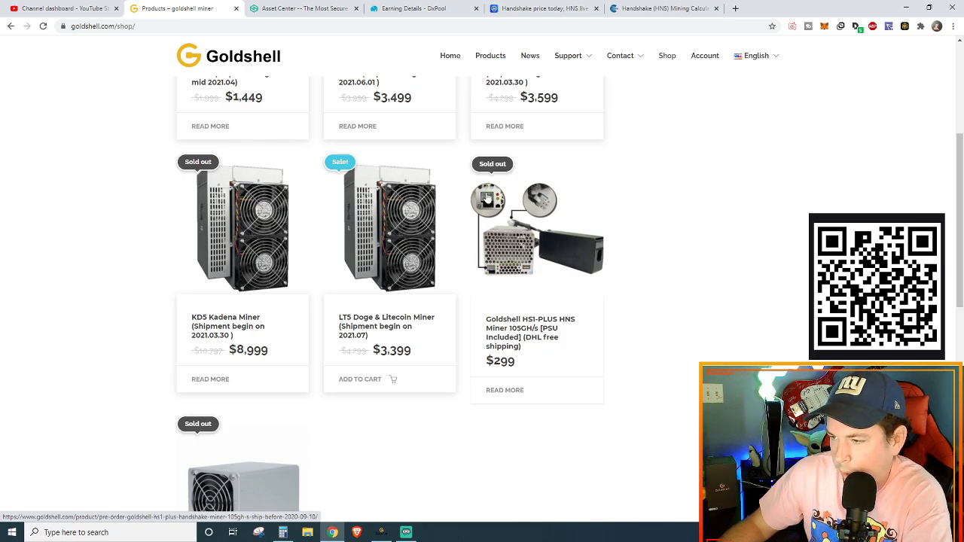
pyautogui.moveTo(485, 197)
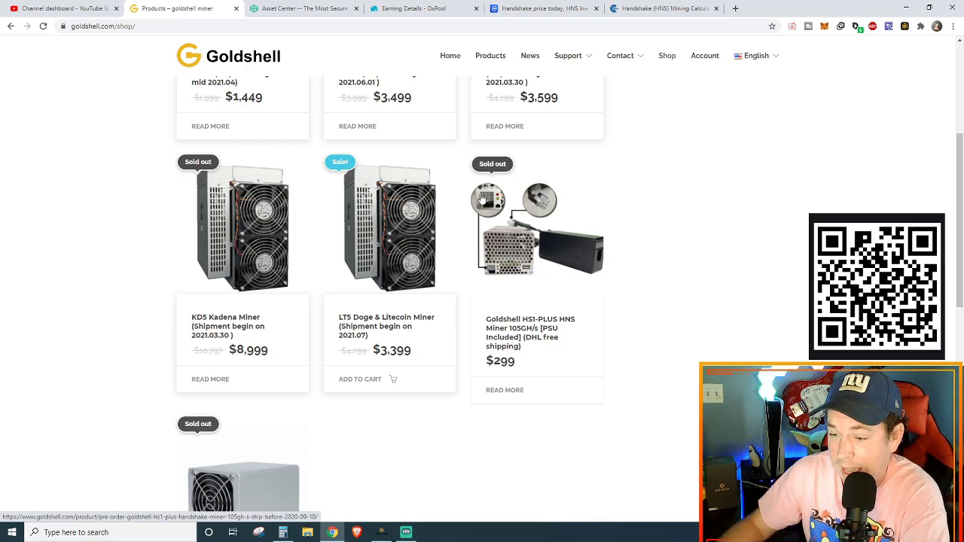
pyautogui.scroll(-3)
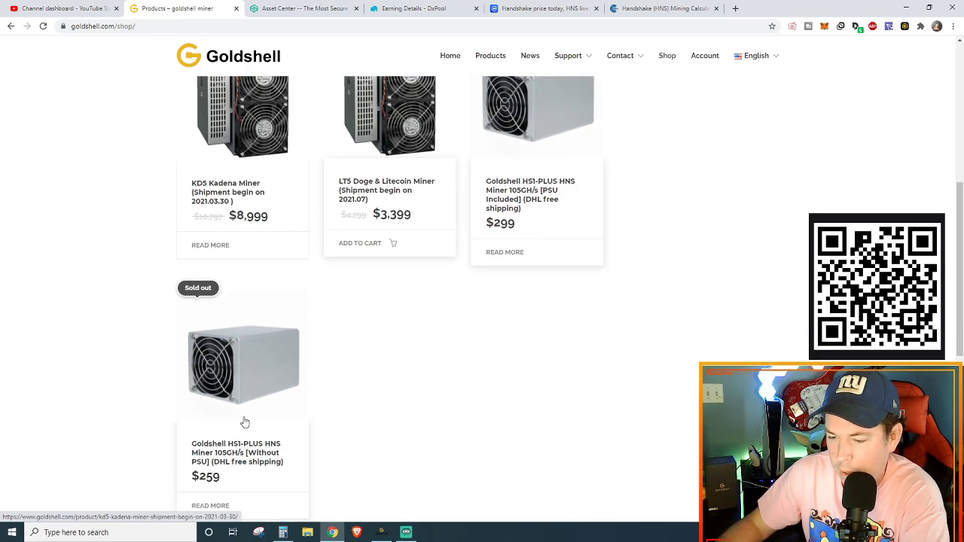
pyautogui.scroll(-3)
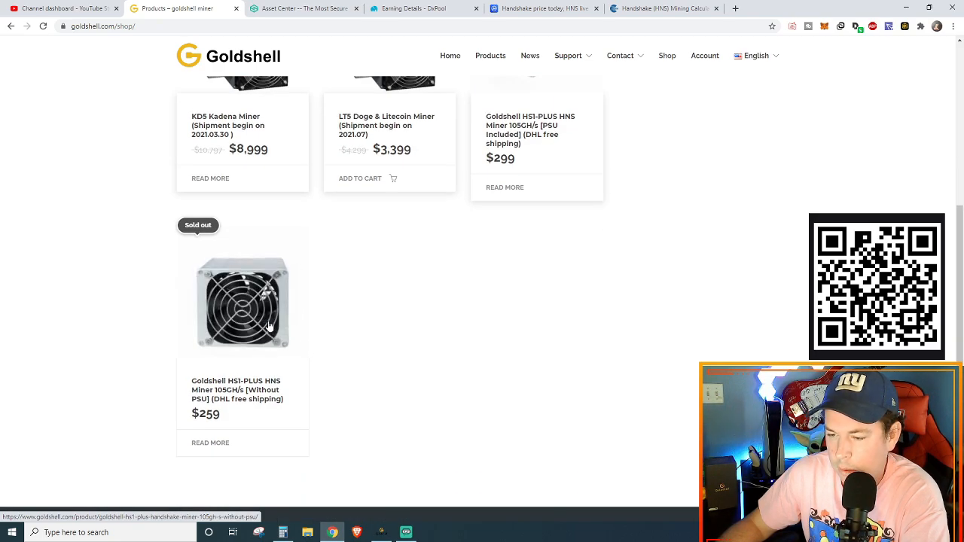
pyautogui.scroll(-3)
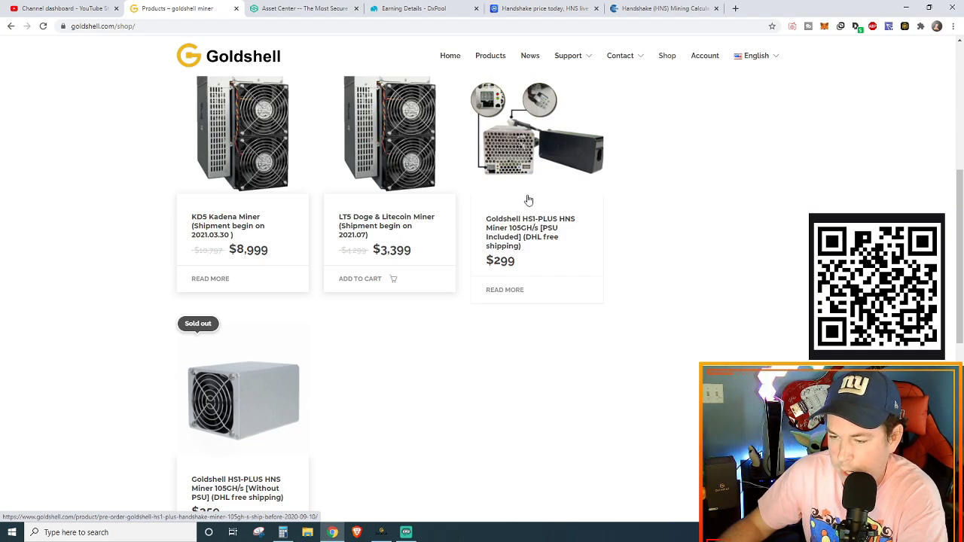
pyautogui.scroll(-3)
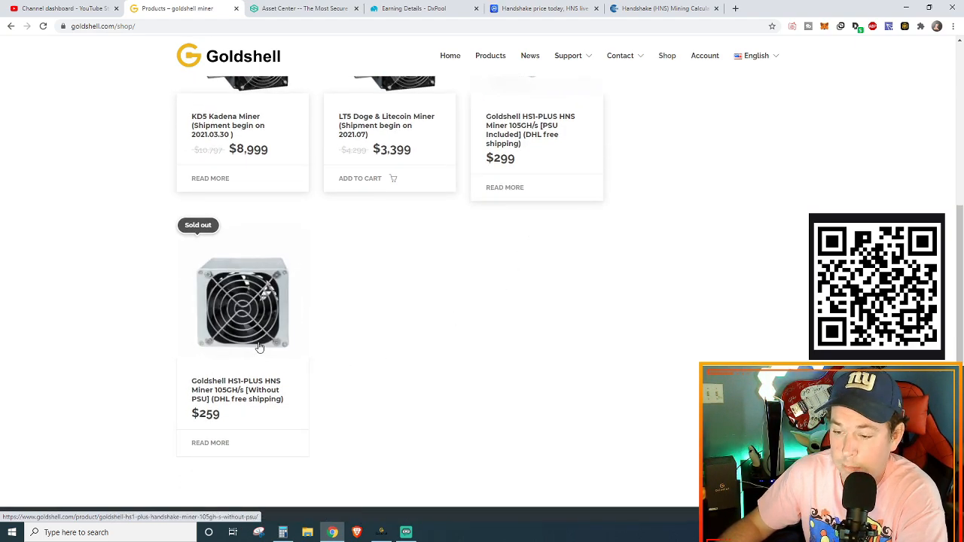
pyautogui.scroll(3)
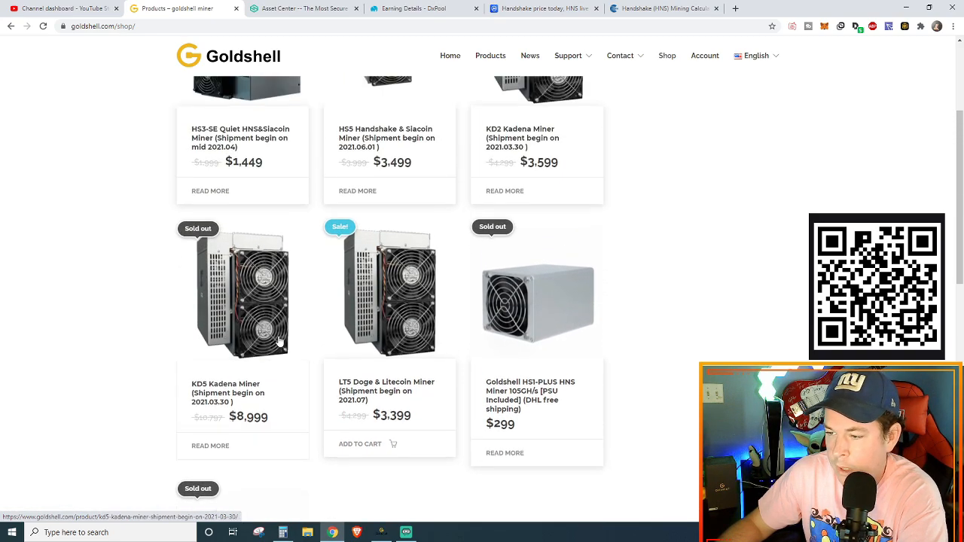
pyautogui.scroll(-3)
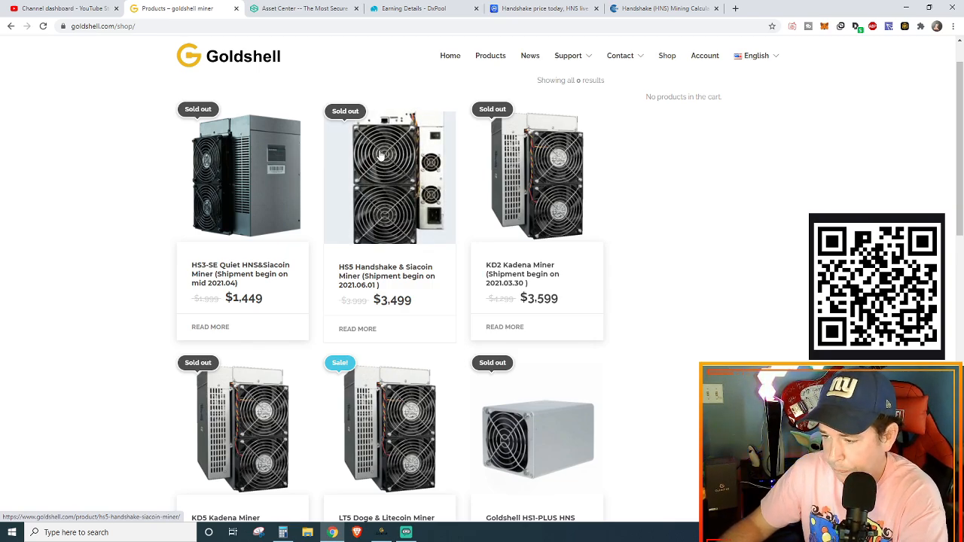
pyautogui.moveTo(405, 187)
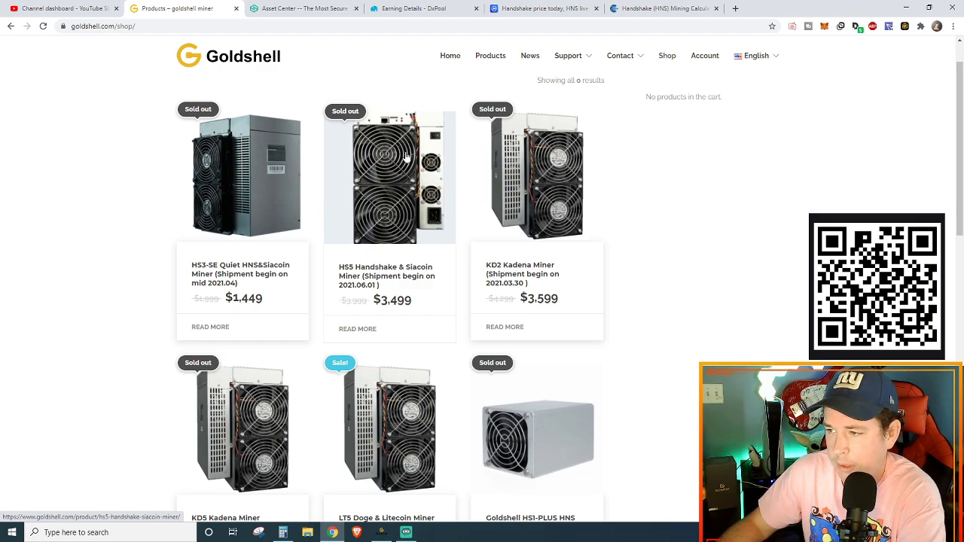
pyautogui.scroll(-3)
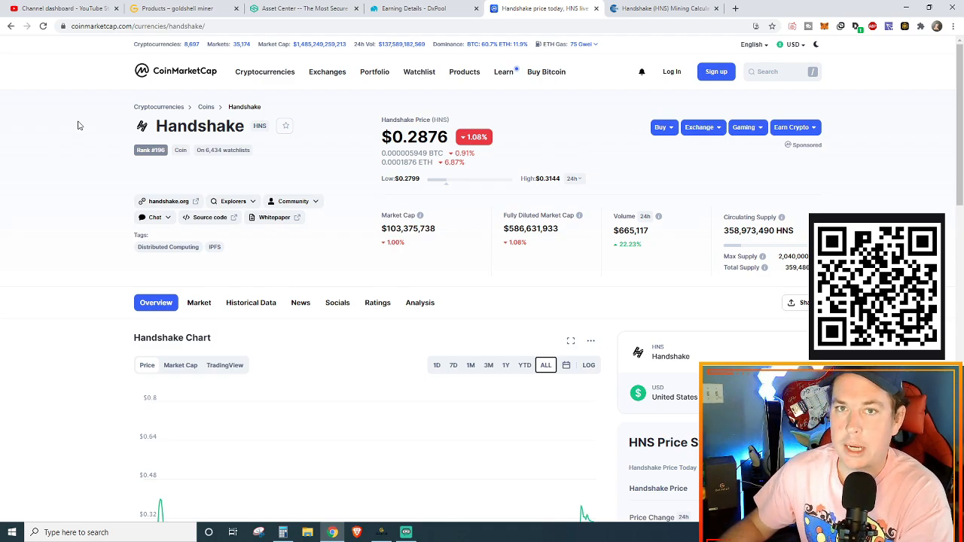
pyautogui.moveTo(81, 124)
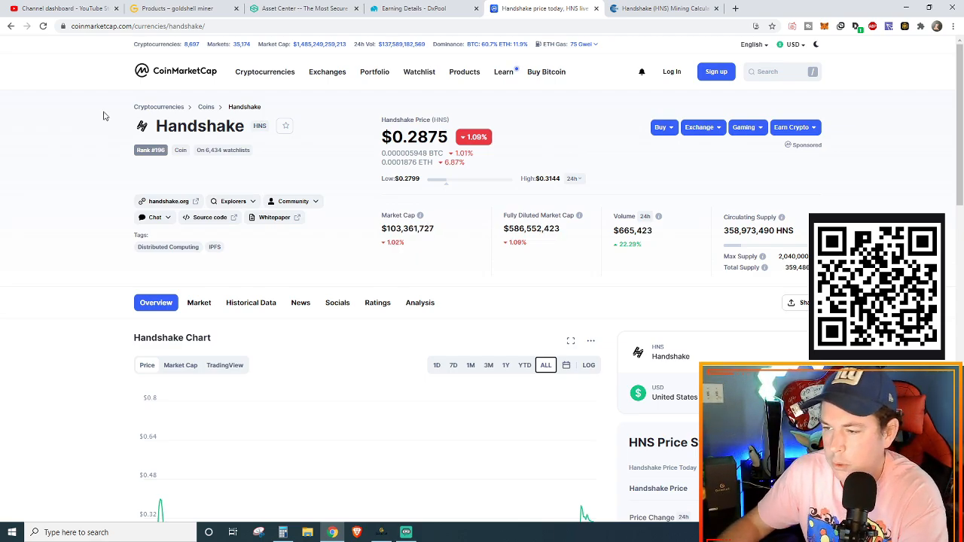
# Scroll the Handshake overview showing HNS at about $0.2875, down 1.10% in 24 hours
pyautogui.scroll(-3)
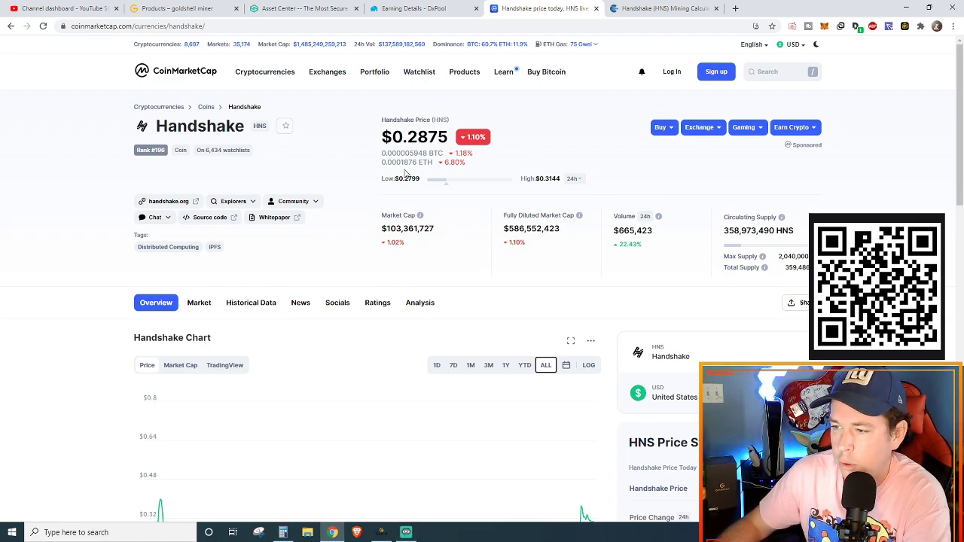
pyautogui.moveTo(219, 315)
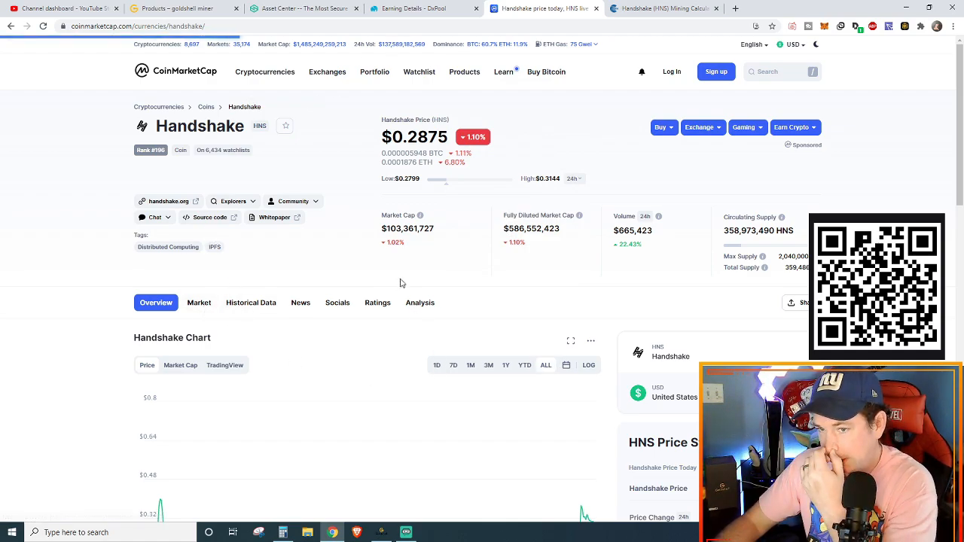
pyautogui.moveTo(205, 242)
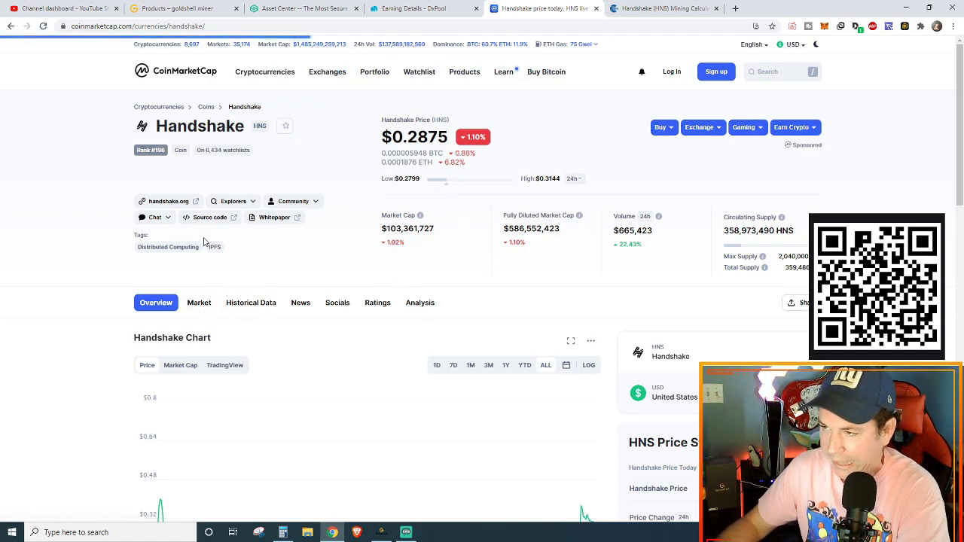
# Show the Handshake Markets table listing Gate.io, Namebase and Bittrex HNS pairs
pyautogui.click(199, 301)
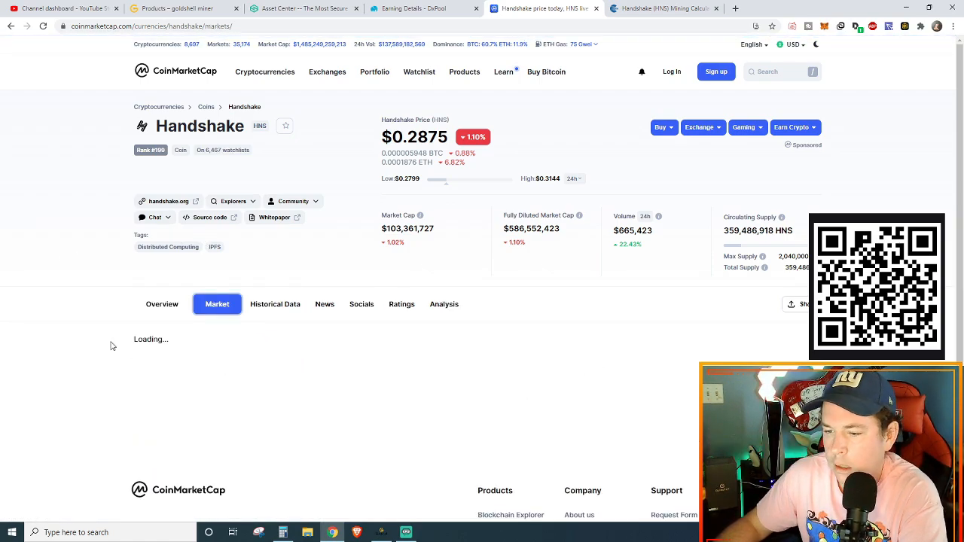
pyautogui.scroll(-3)
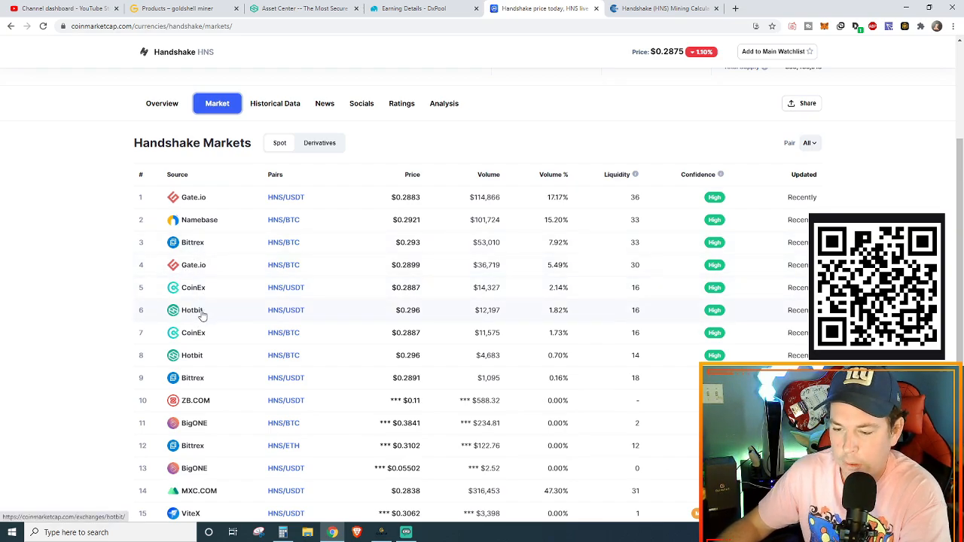
pyautogui.moveTo(264, 249)
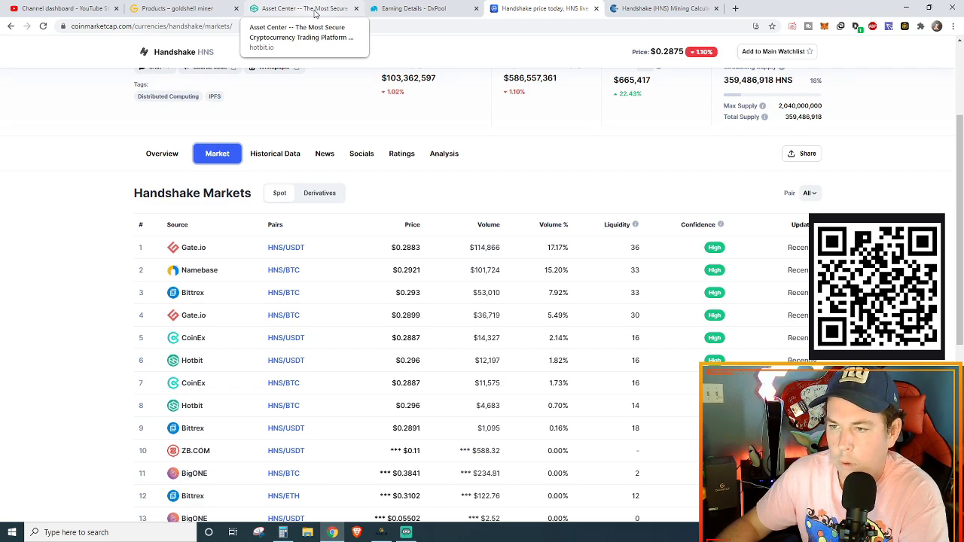
# Filter the Hotbit spot balances to 'hns' (zero balance), then move to DxPool Earning Details
pyautogui.click(301, 9)
pyautogui.write('k')
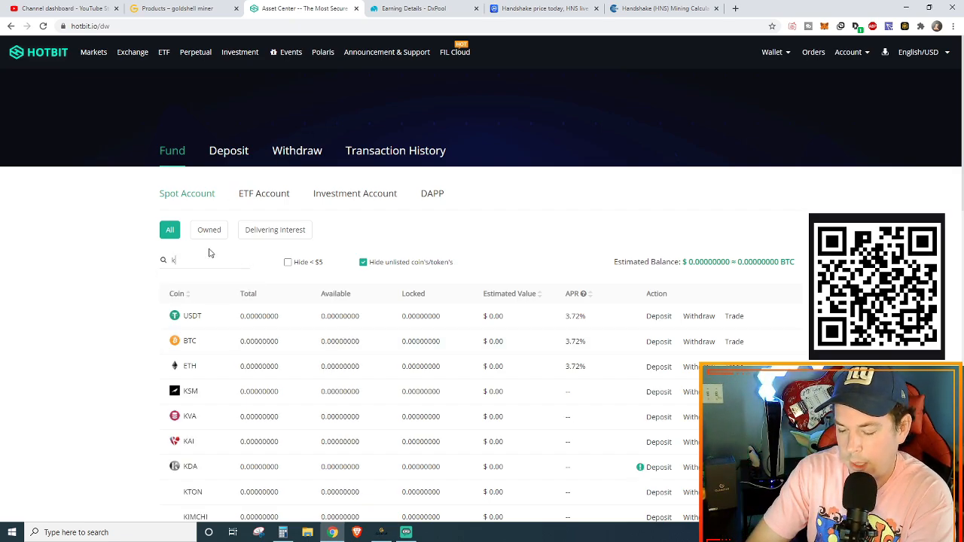
pyautogui.write('hns')
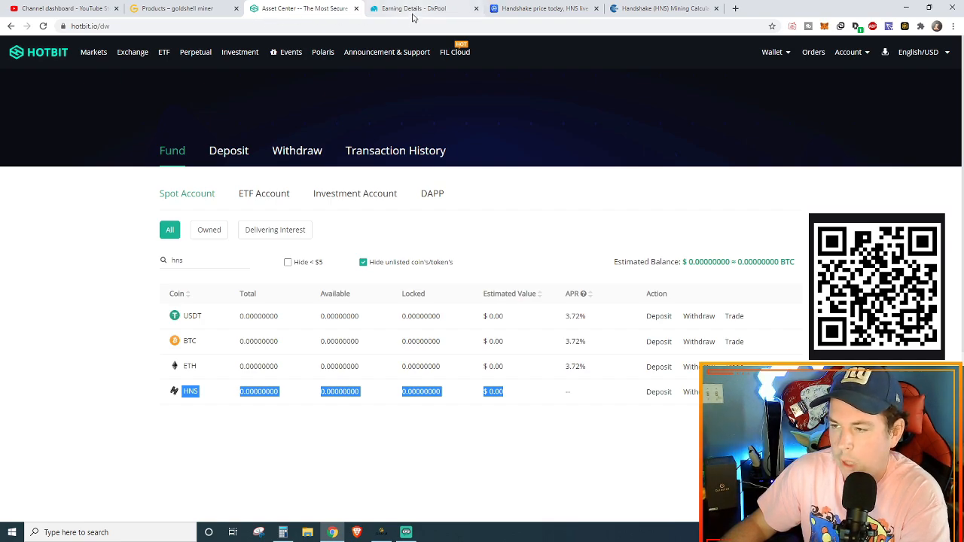
pyautogui.moveTo(611, 42)
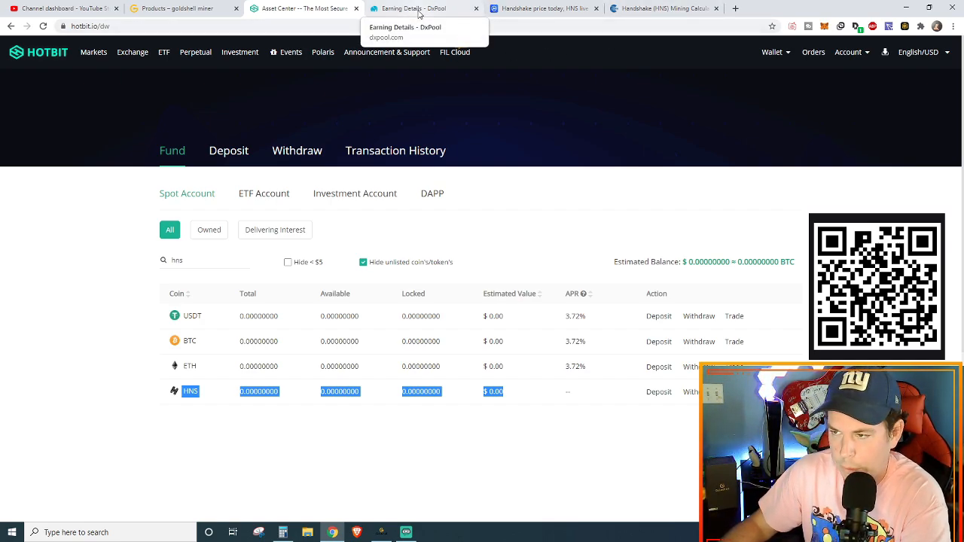
pyautogui.click(413, 9)
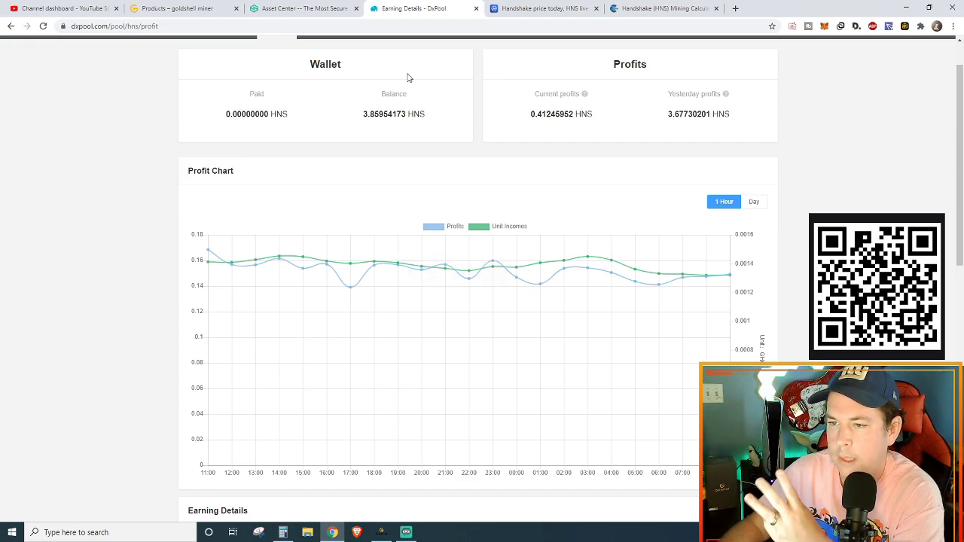
# Open the $299 HS1-PLUS HNS Miner (PSU Included) listing and view its Product Description
pyautogui.click(181, 9)
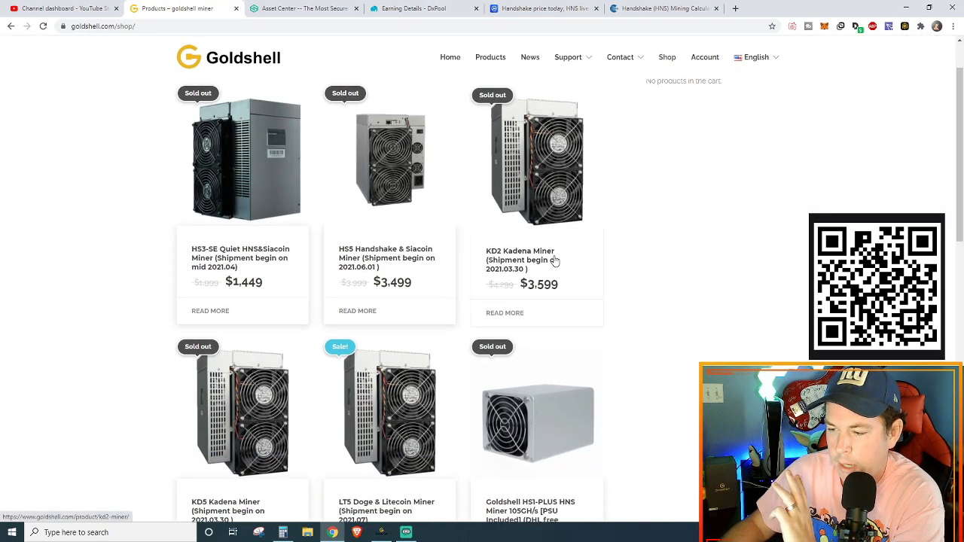
pyautogui.scroll(-3)
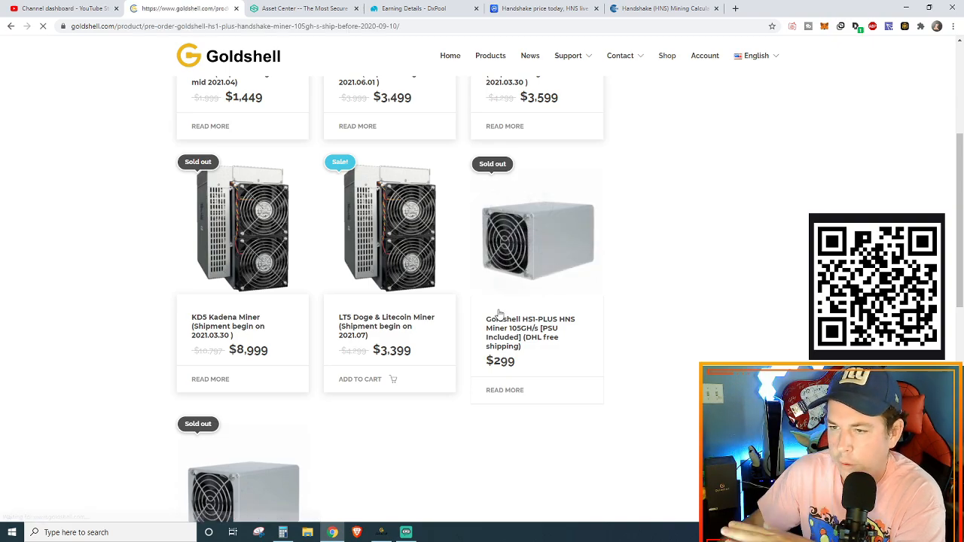
pyautogui.click(504, 390)
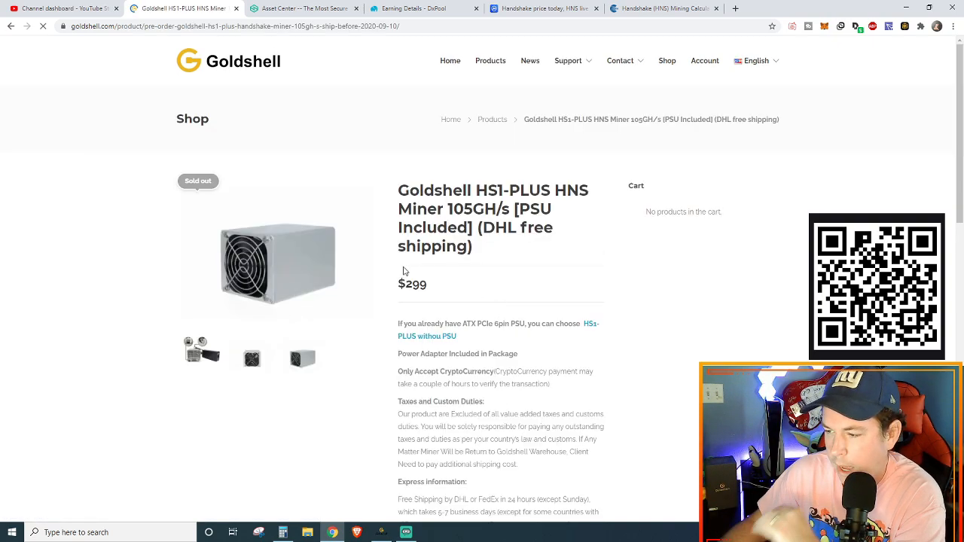
pyautogui.scroll(-3)
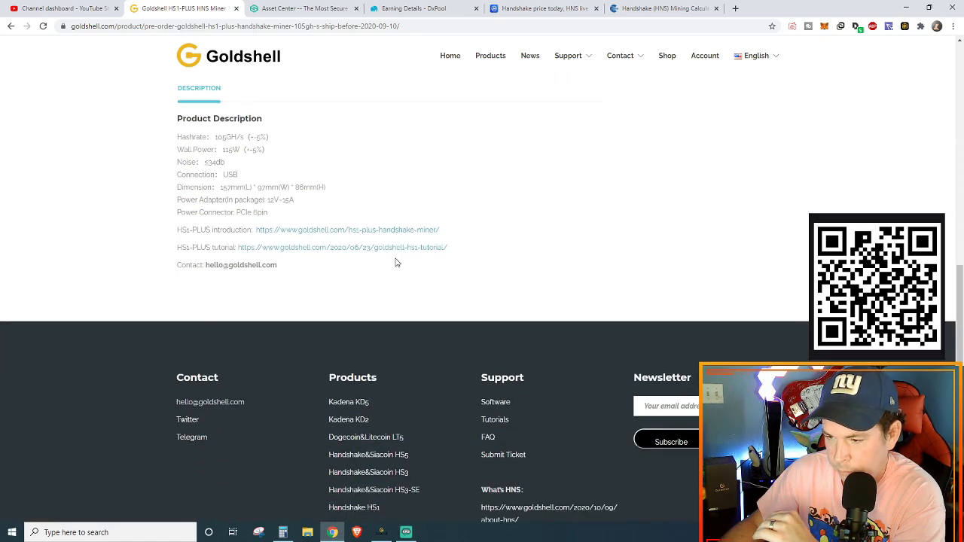
pyautogui.moveTo(198, 249)
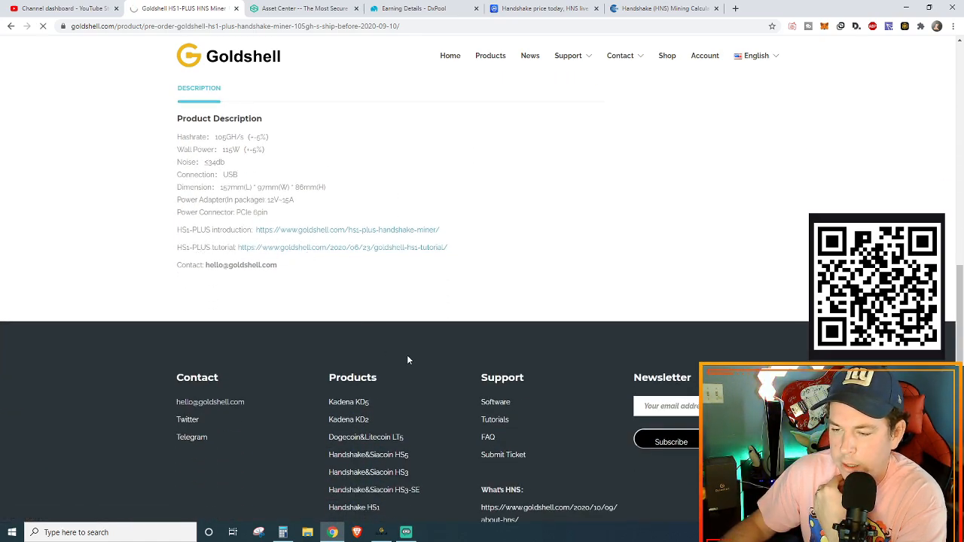
# Open the HS1 & HS1-PLUS Tutorial article and read its software download steps
pyautogui.click(340, 247)
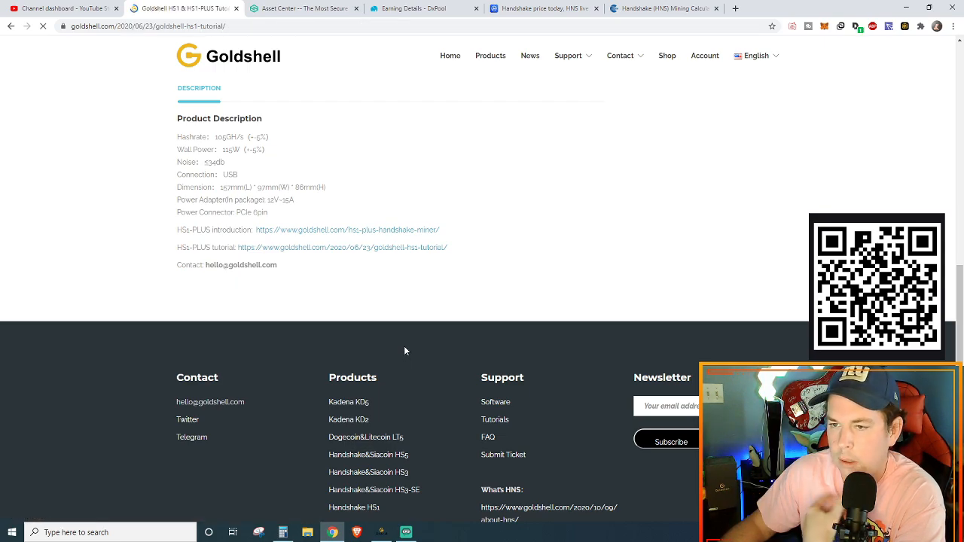
pyautogui.moveTo(412, 256)
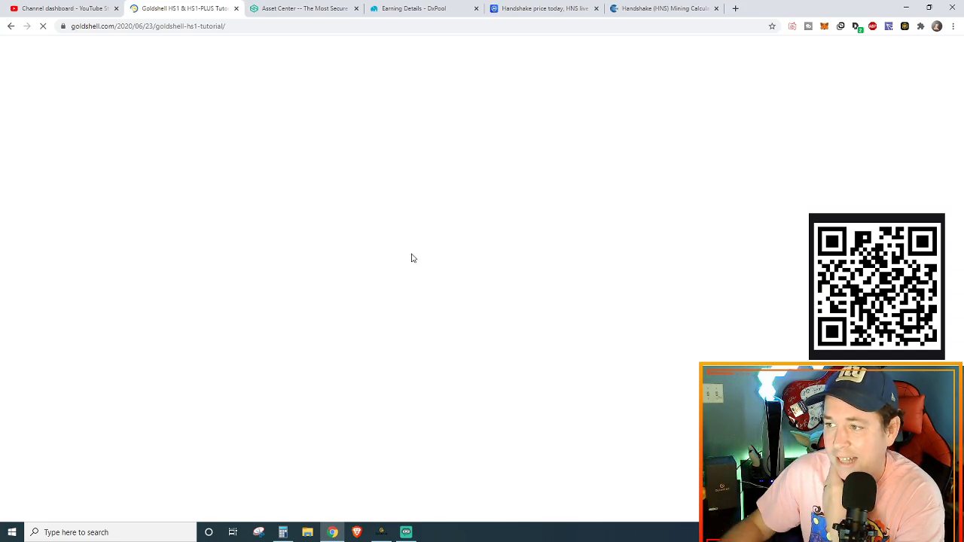
pyautogui.moveTo(359, 239)
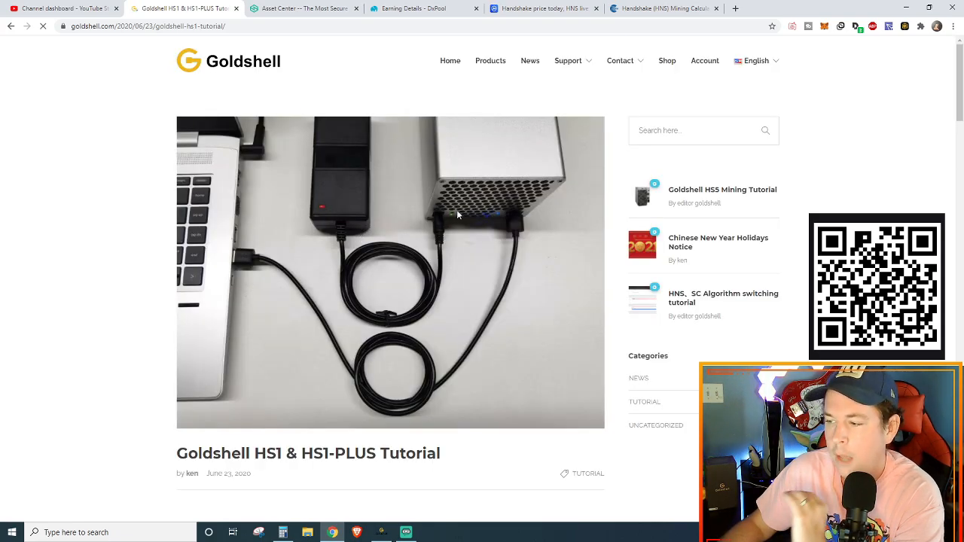
pyautogui.scroll(-3)
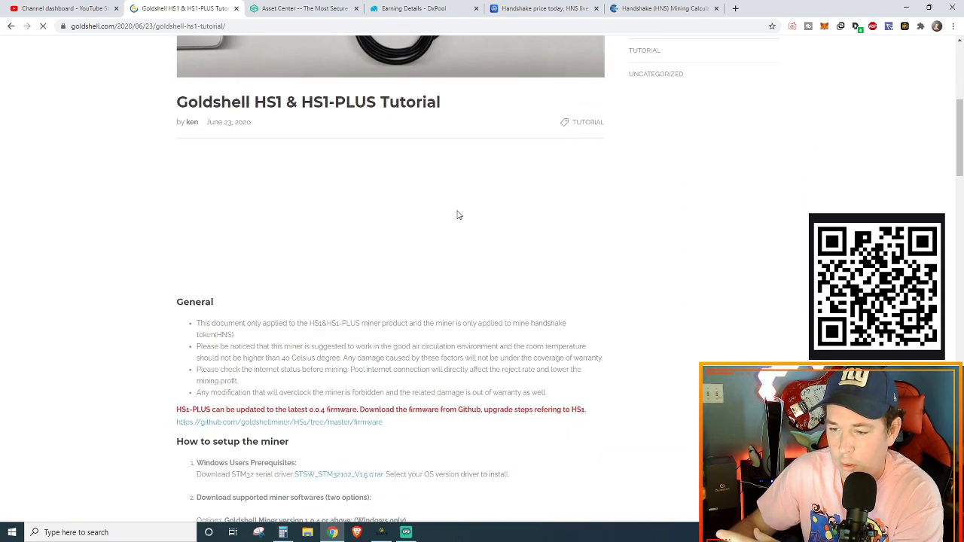
pyautogui.scroll(3)
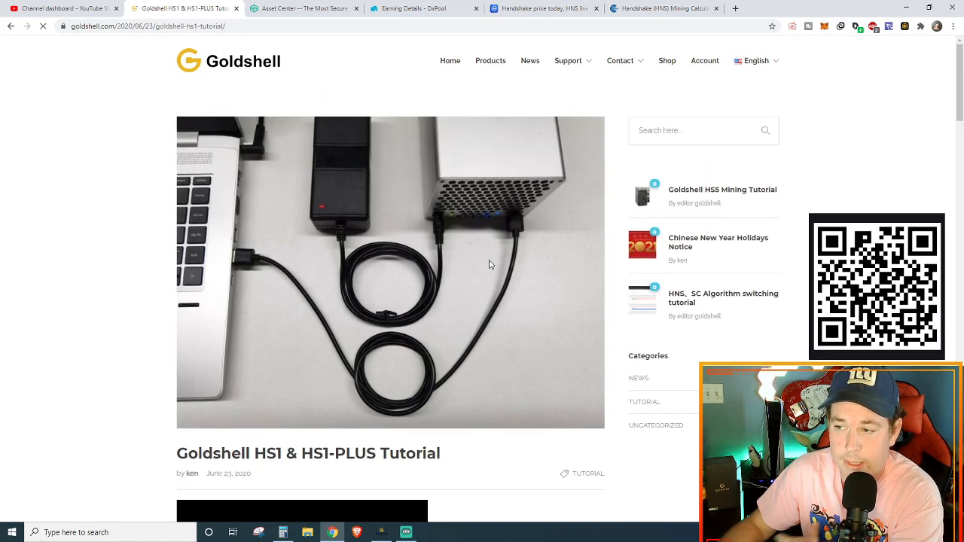
pyautogui.moveTo(346, 219)
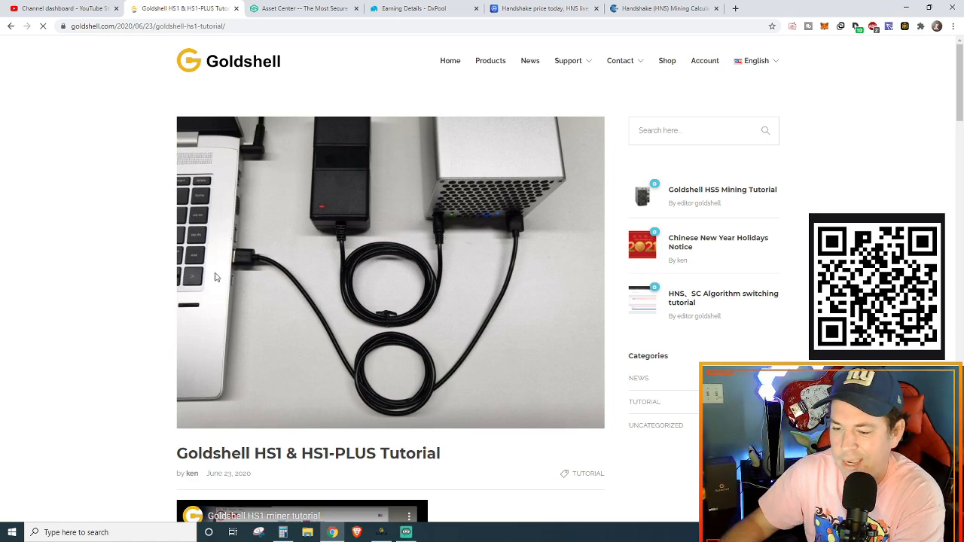
pyautogui.scroll(-3)
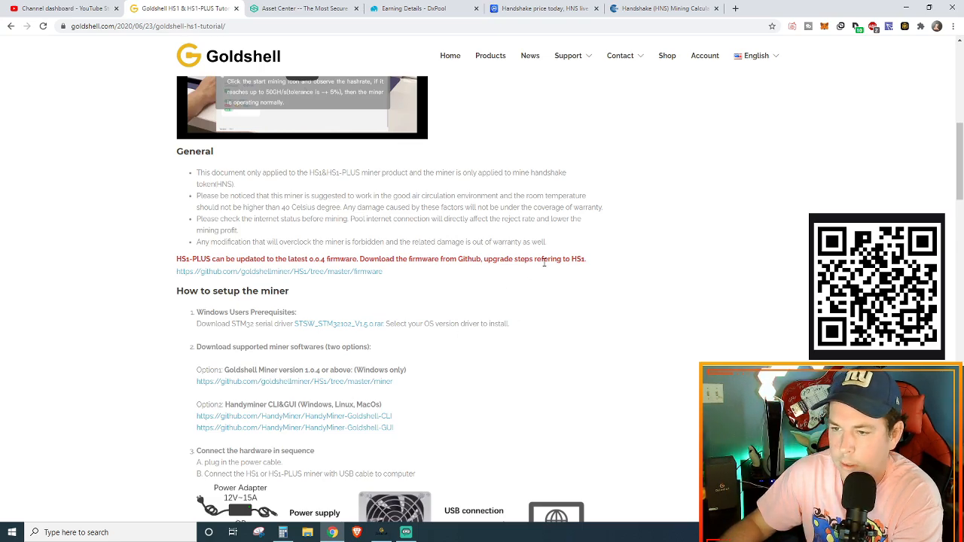
# Read the hardware connection and pool configuration steps, then return to DxPool earnings
pyautogui.scroll(-3)
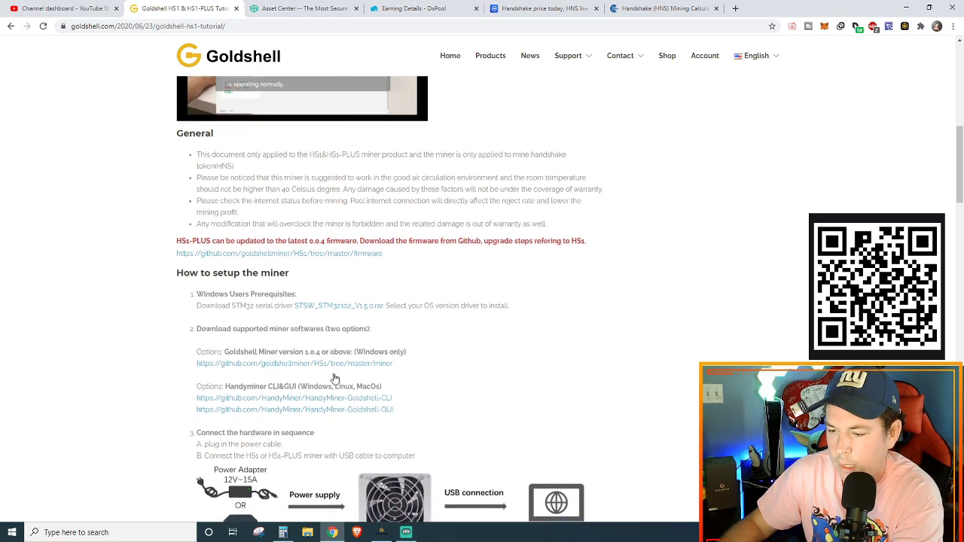
pyautogui.scroll(-3)
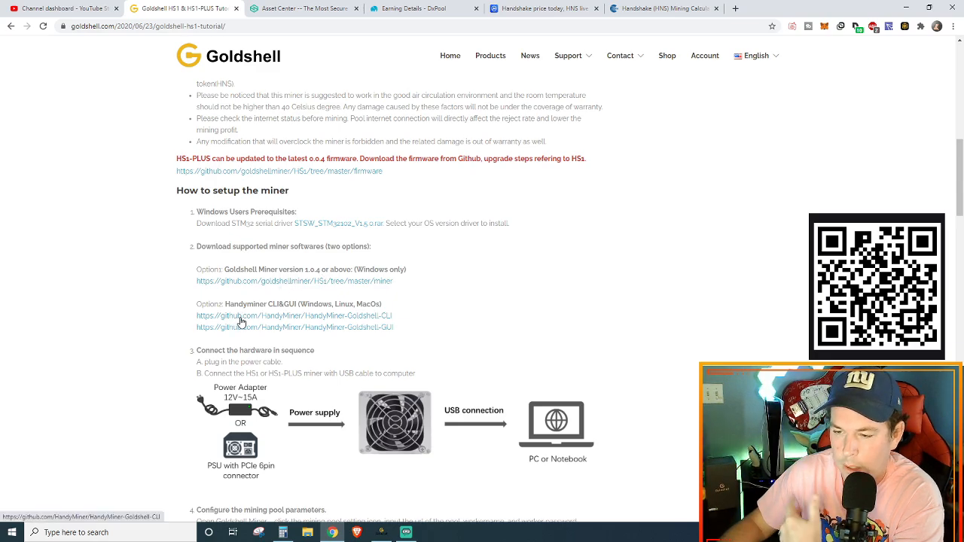
pyautogui.moveTo(232, 326)
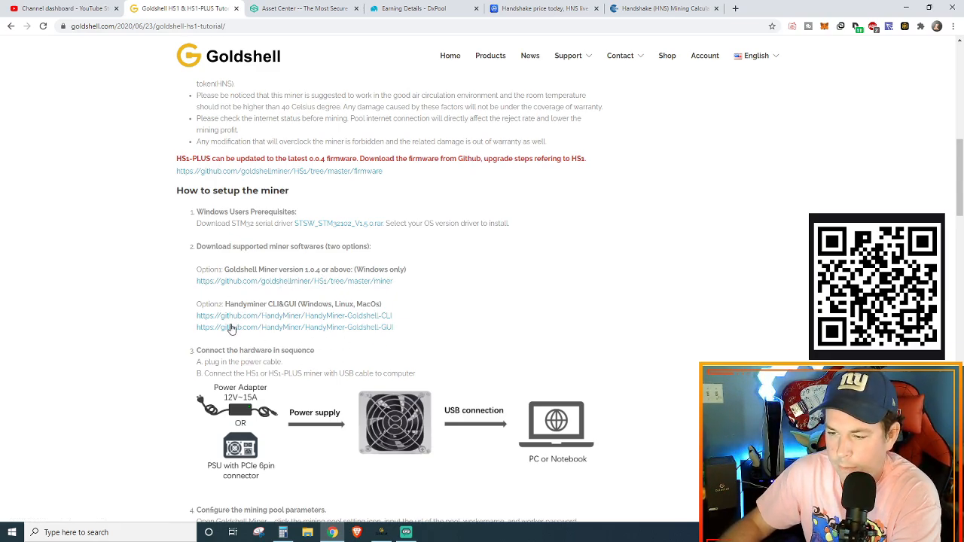
pyautogui.moveTo(392, 270)
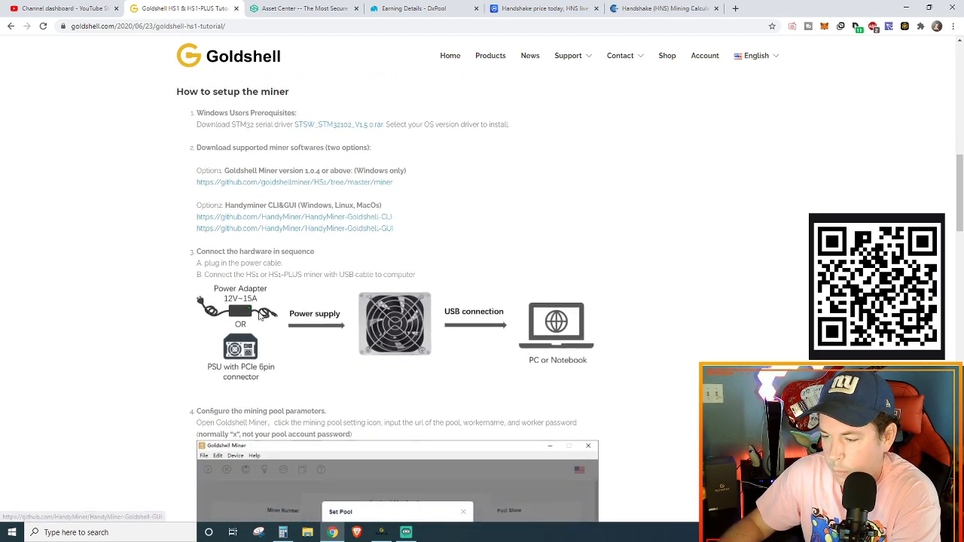
pyautogui.scroll(-3)
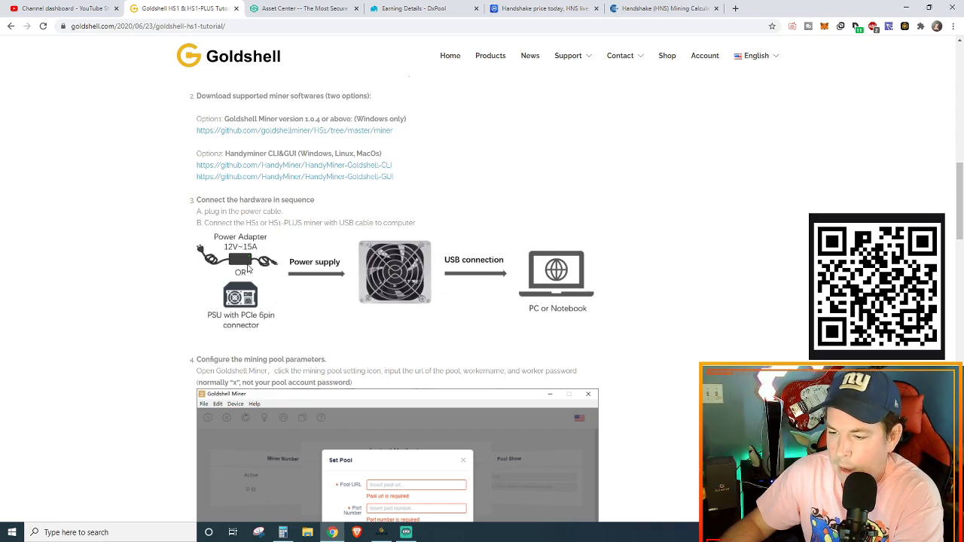
pyautogui.moveTo(397, 267)
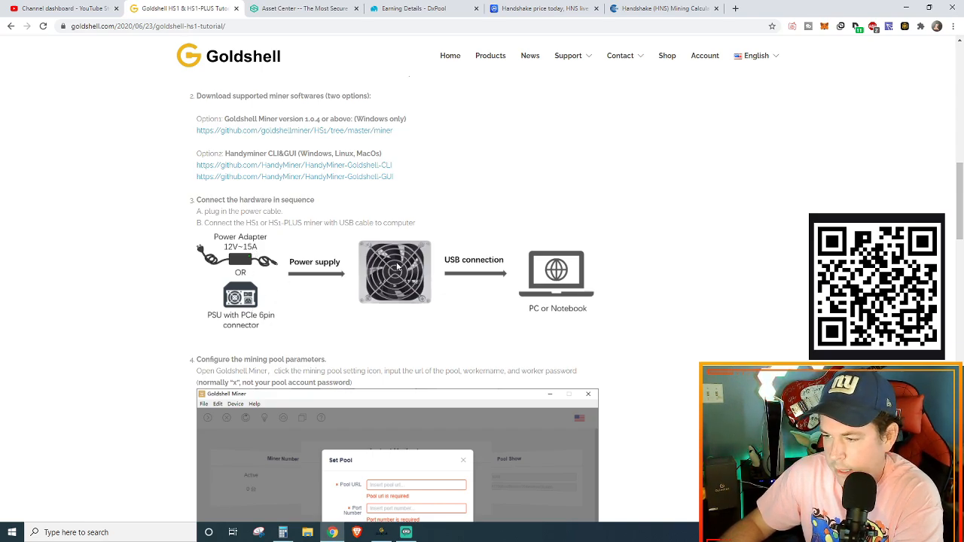
pyautogui.scroll(-3)
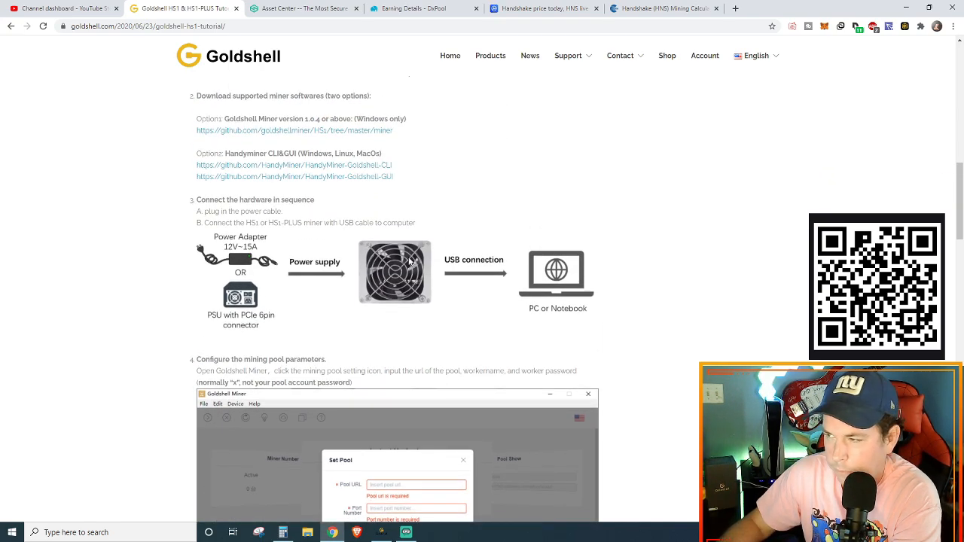
pyautogui.click(421, 9)
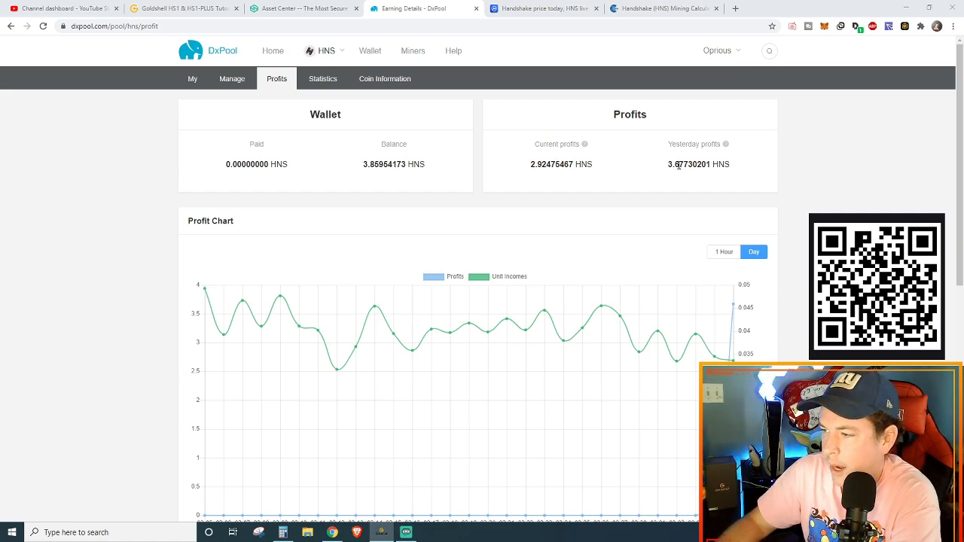
pyautogui.moveTo(575, 187)
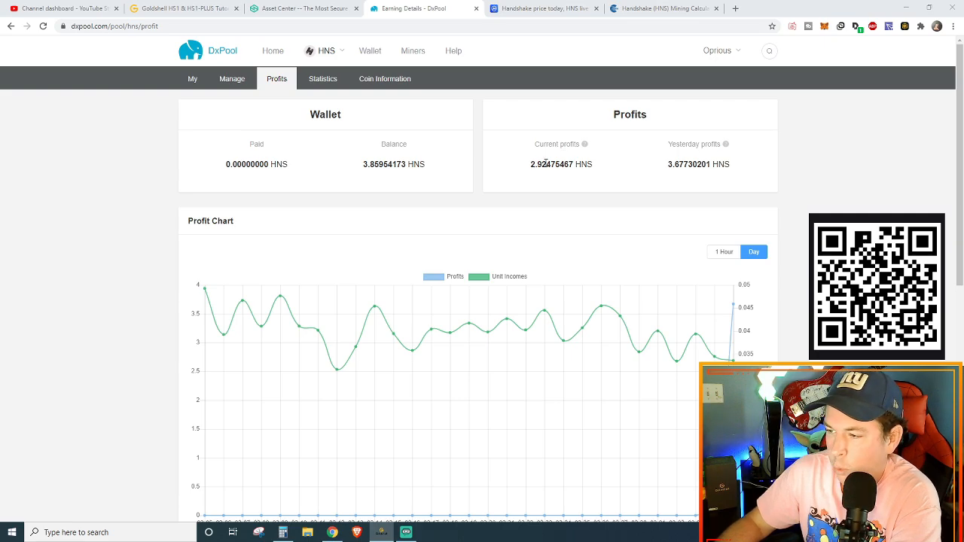
pyautogui.moveTo(440, 360)
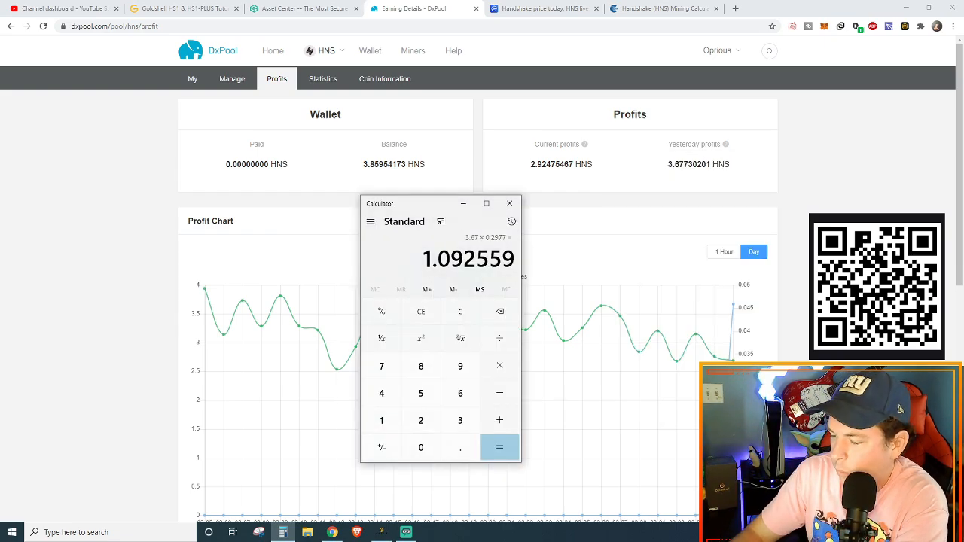
# Total 3.677 + 2.924 = 6.601 HNS and bring up the CoinMarketCap Handshake price page
pyautogui.click(420, 420)
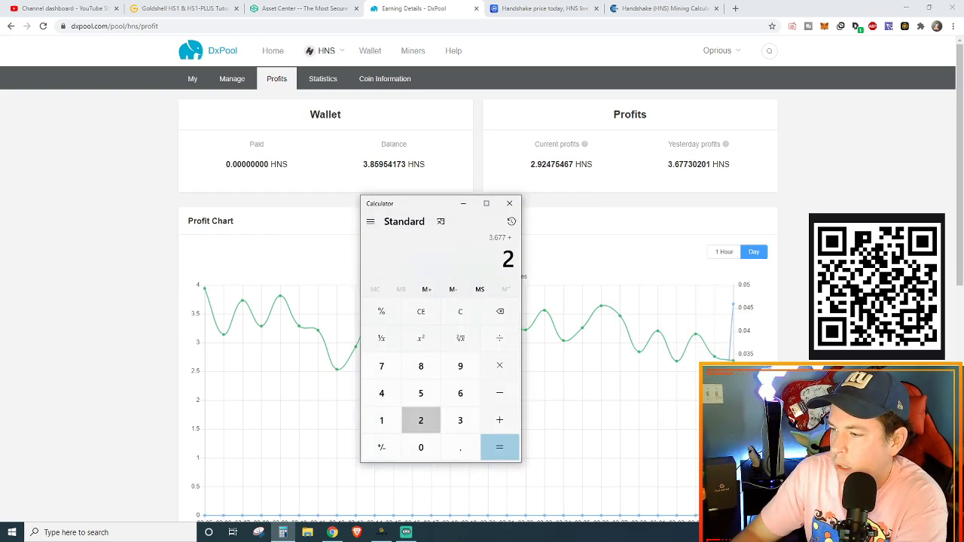
pyautogui.click(381, 393)
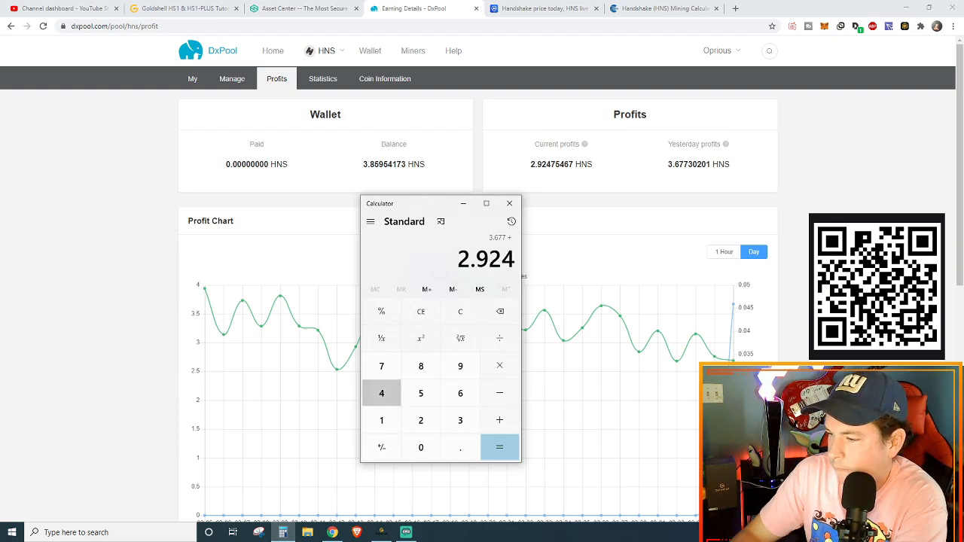
pyautogui.click(499, 446)
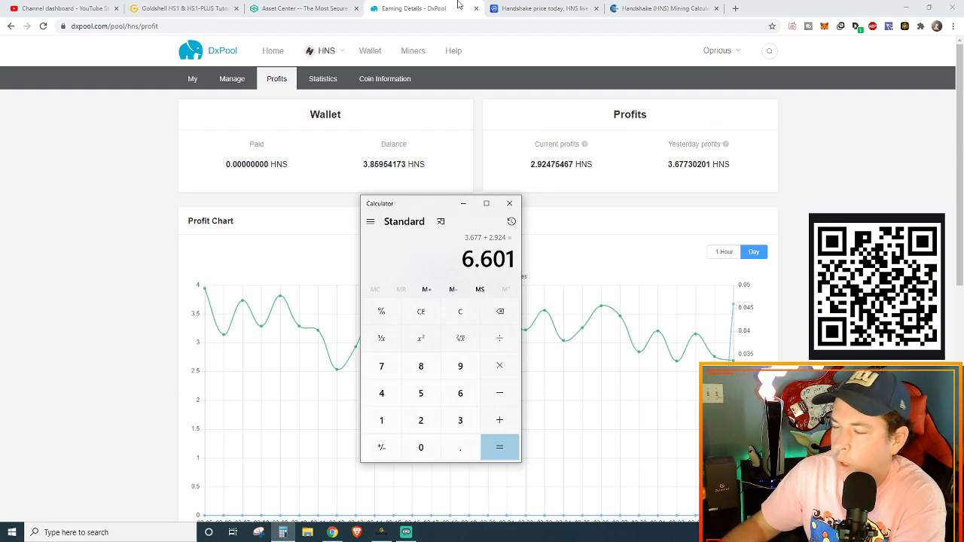
pyautogui.moveTo(549, 48)
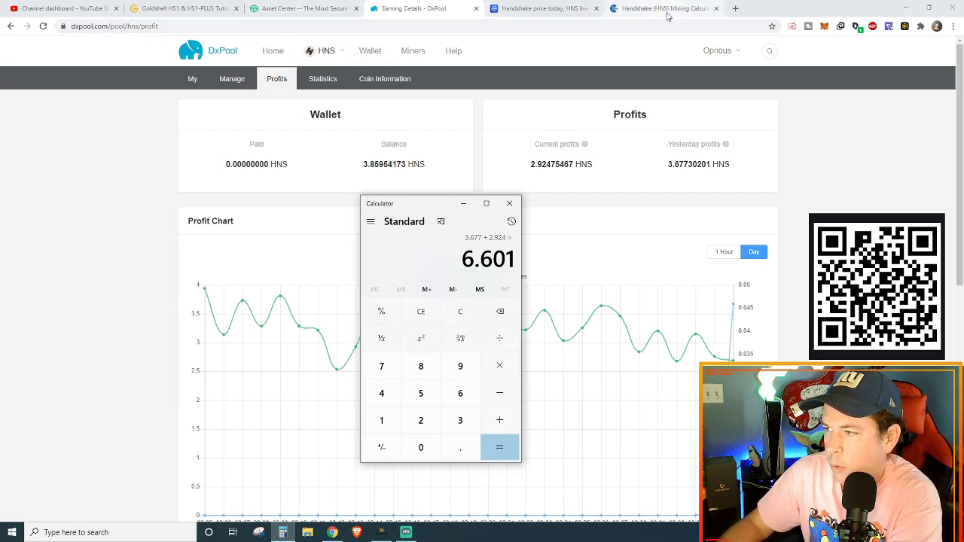
pyautogui.click(542, 9)
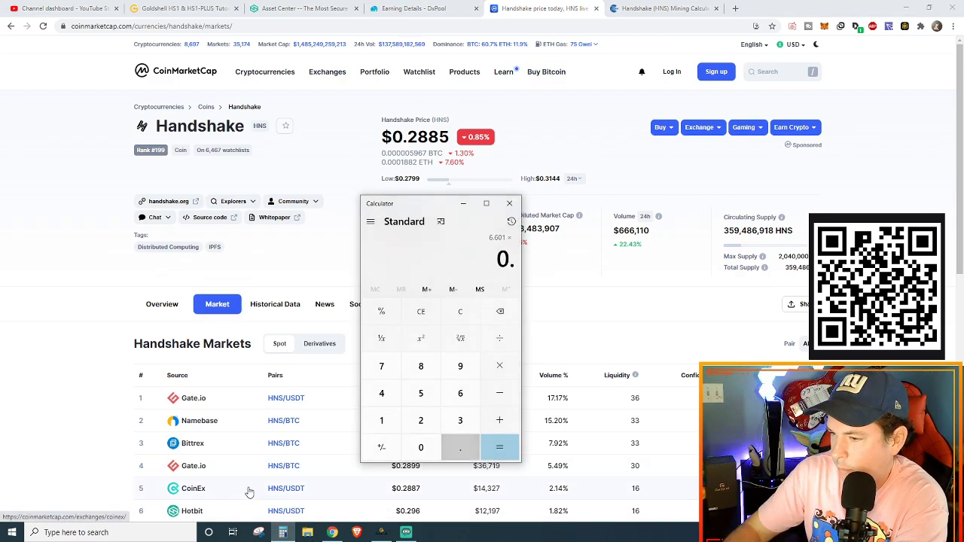
# Close Calculator and open the DxPool Wallet overview from the earnings page
pyautogui.click(500, 446)
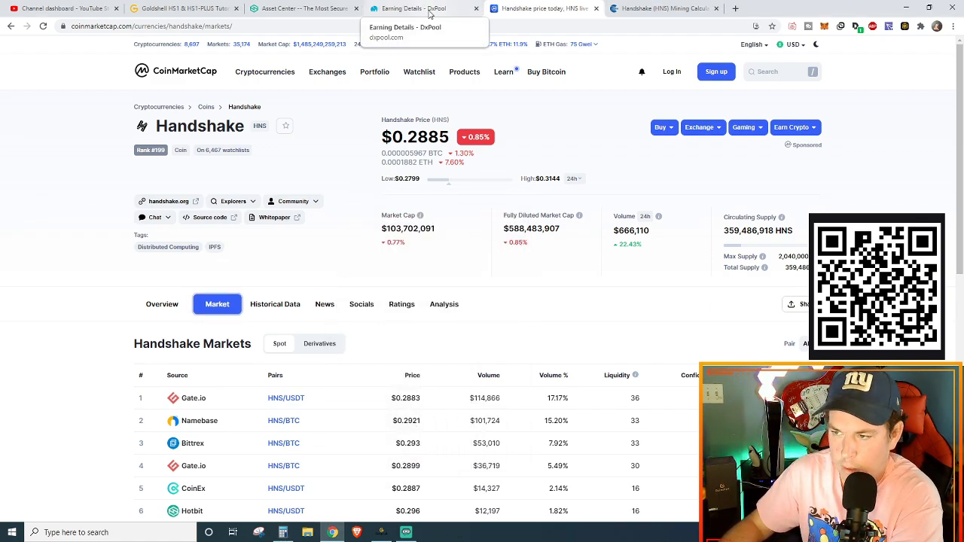
pyautogui.click(414, 9)
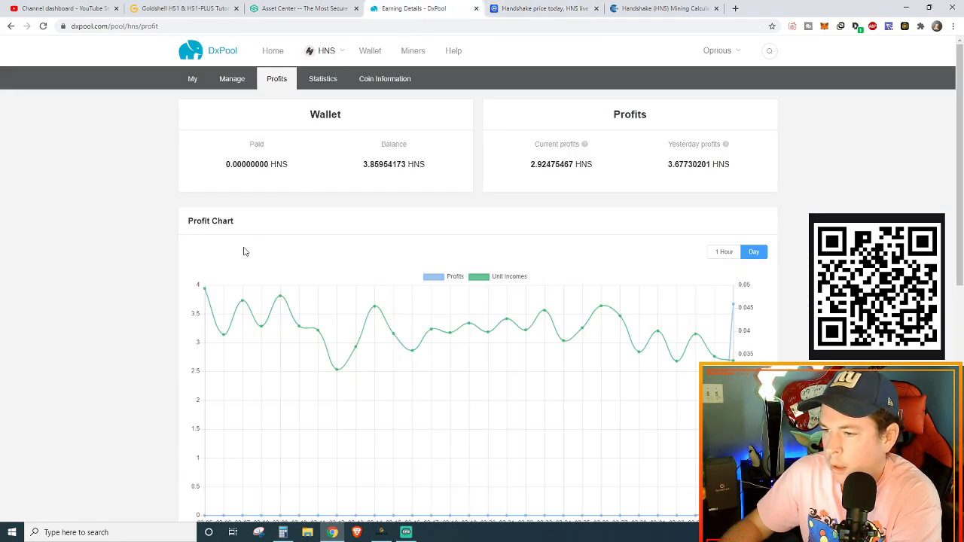
pyautogui.moveTo(569, 238)
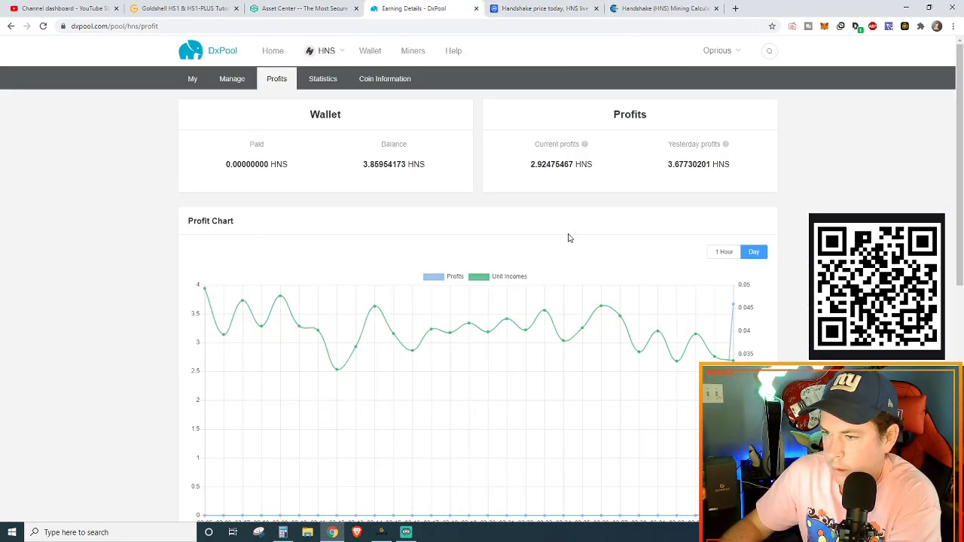
pyautogui.scroll(-3)
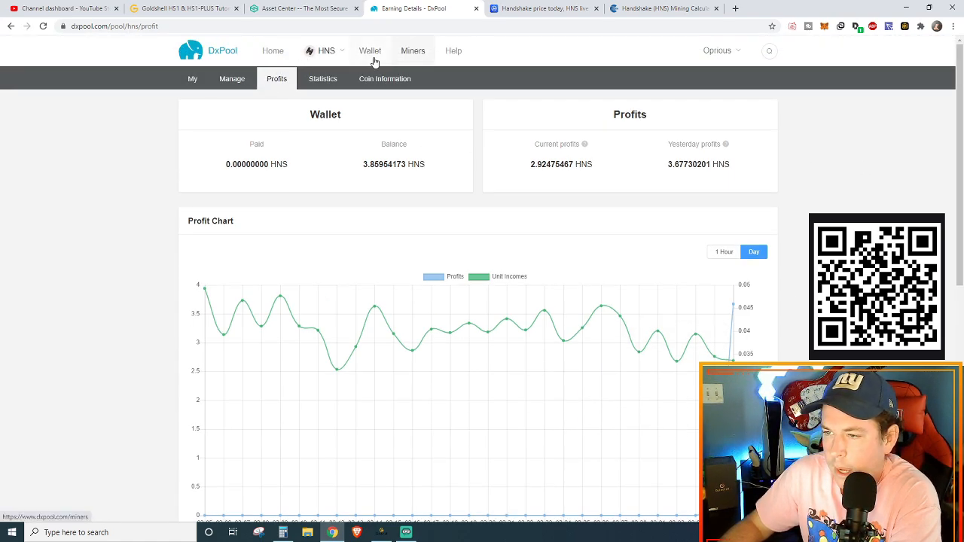
pyautogui.click(370, 51)
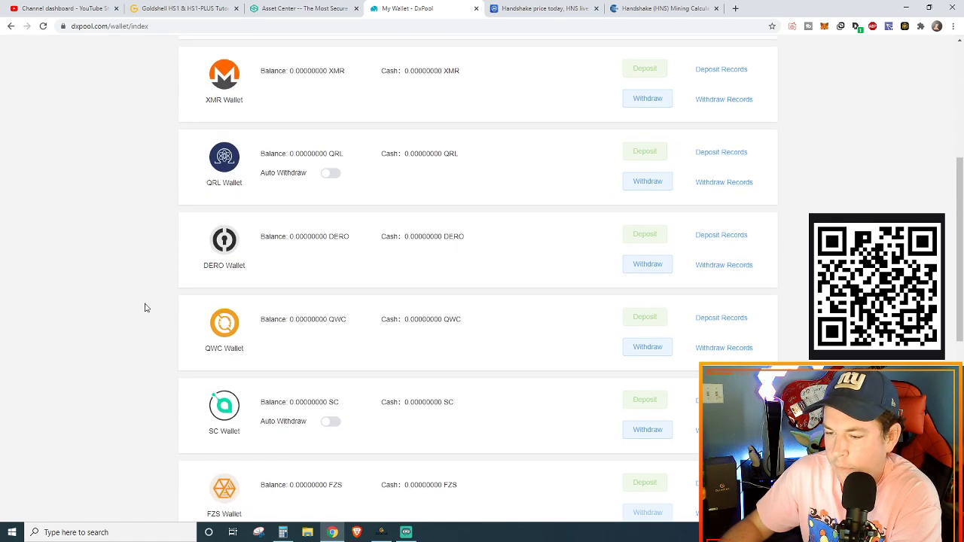
# Check the HNS Wallet holding 3.85954173 HNS with auto withdraw on, then open the coin menu
pyautogui.scroll(-3)
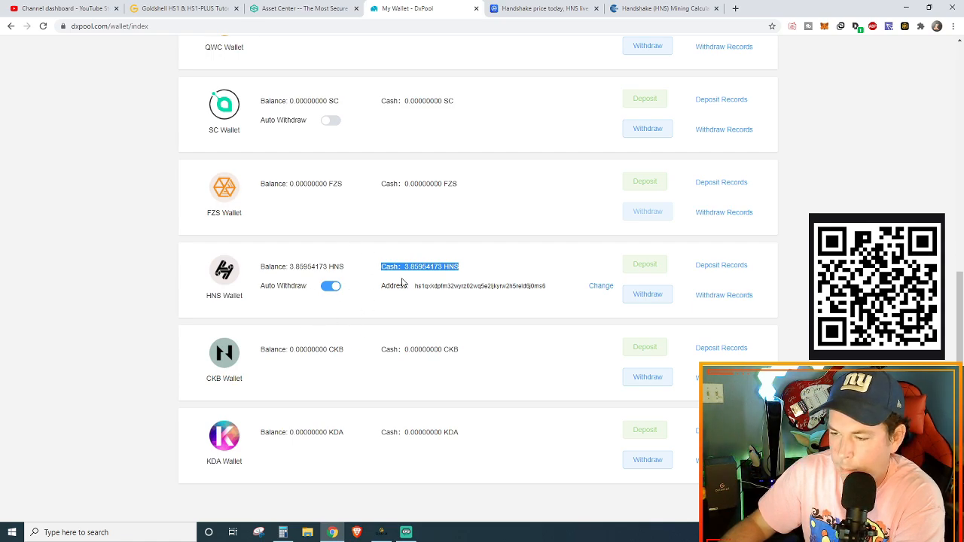
pyautogui.moveTo(434, 283)
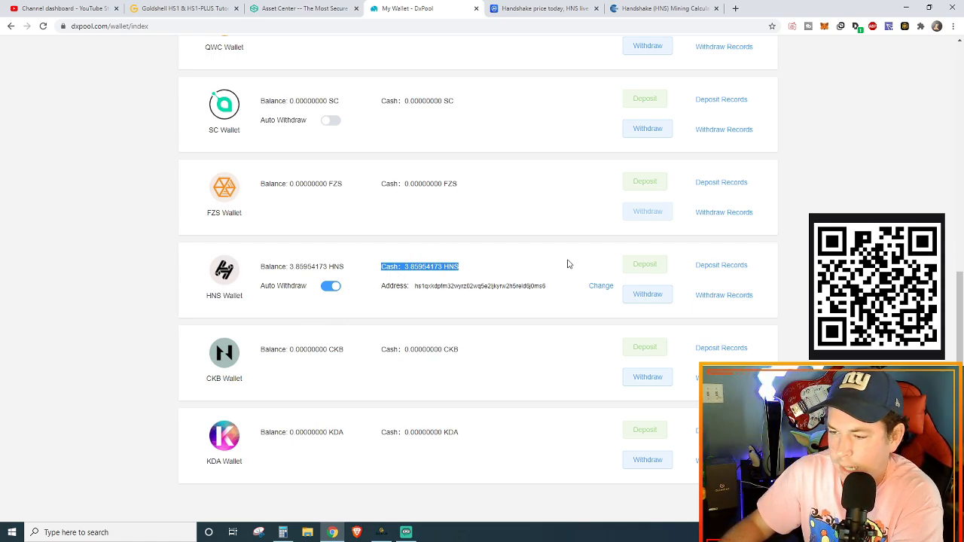
pyautogui.moveTo(420, 300)
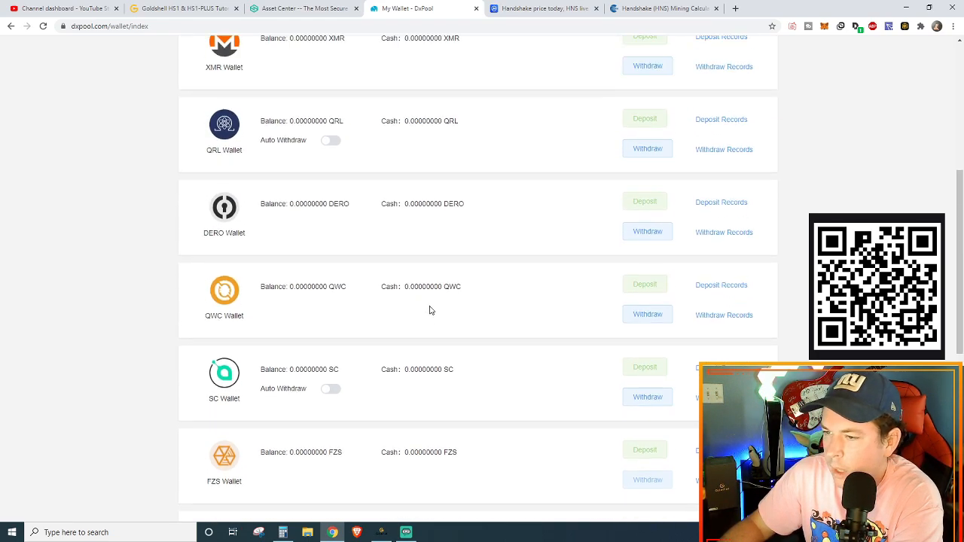
pyautogui.scroll(3)
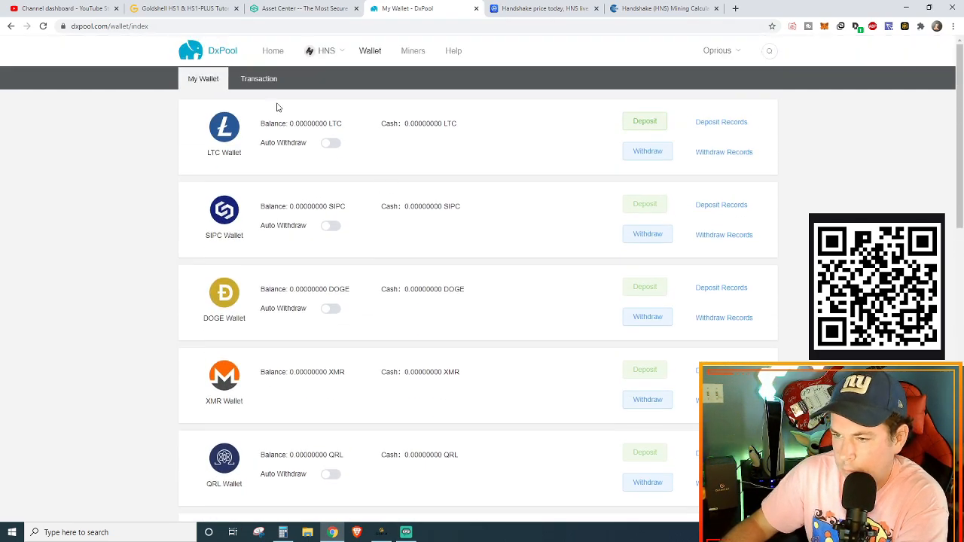
pyautogui.click(325, 52)
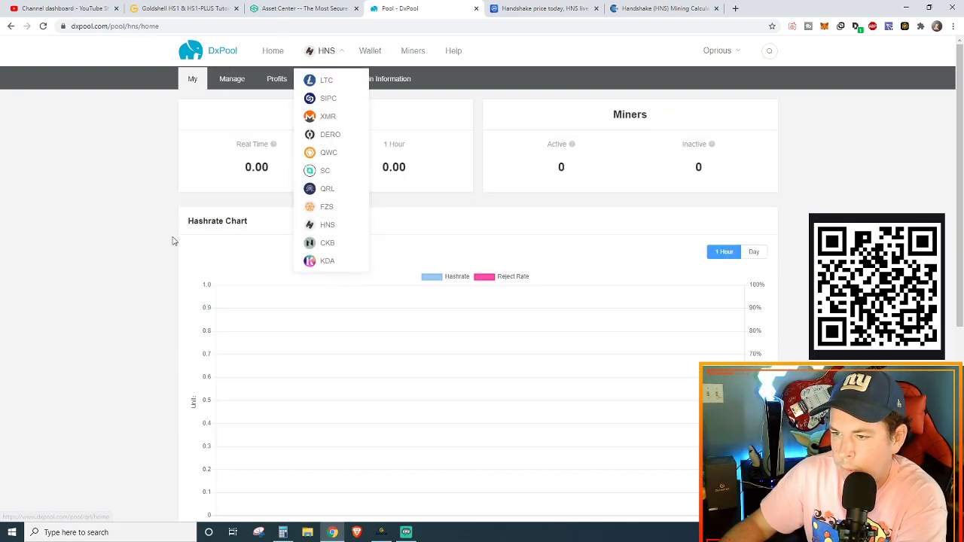
# Choose the Handshake pool, then minimize Goldshell Miner to reveal DxPool's 2.9366 HNS earnings
pyautogui.click(277, 79)
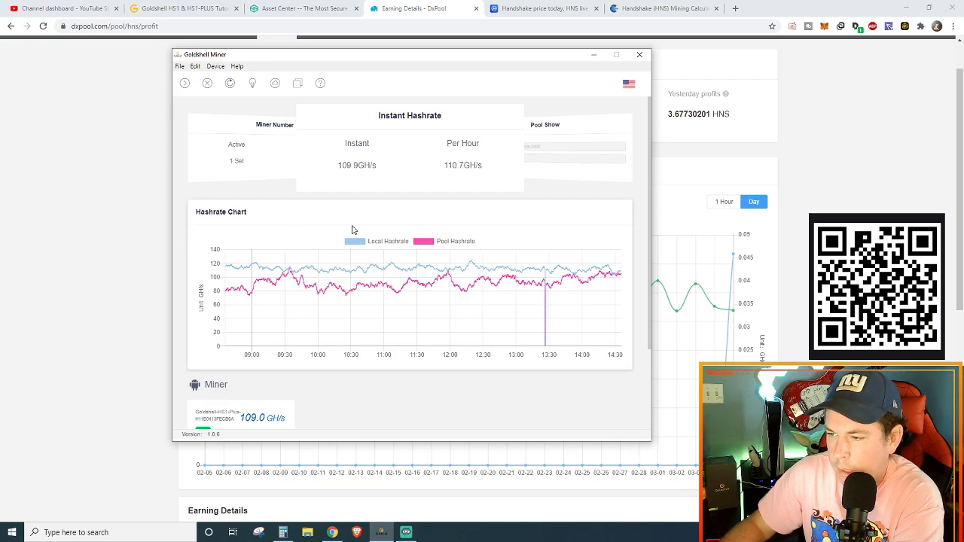
pyautogui.moveTo(482, 158)
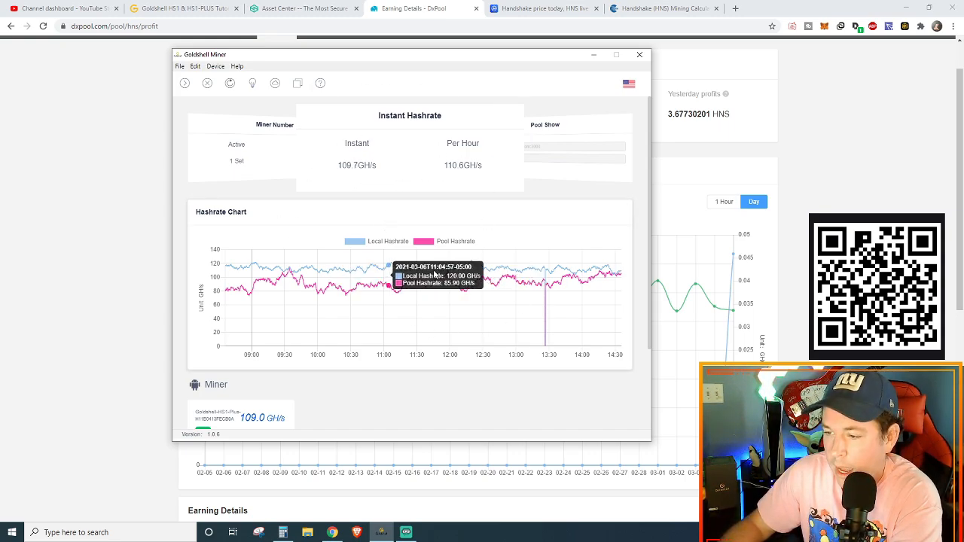
pyautogui.moveTo(232, 269)
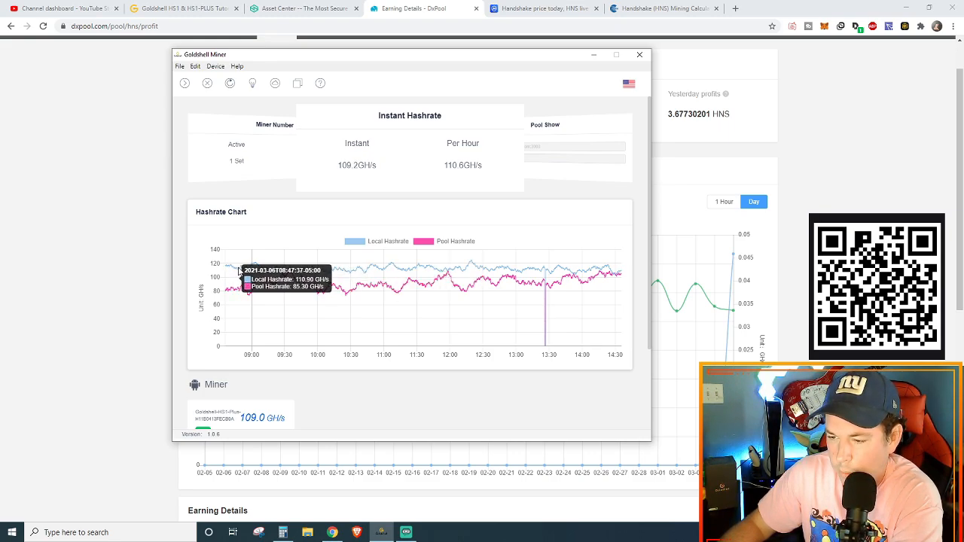
pyautogui.moveTo(250, 269)
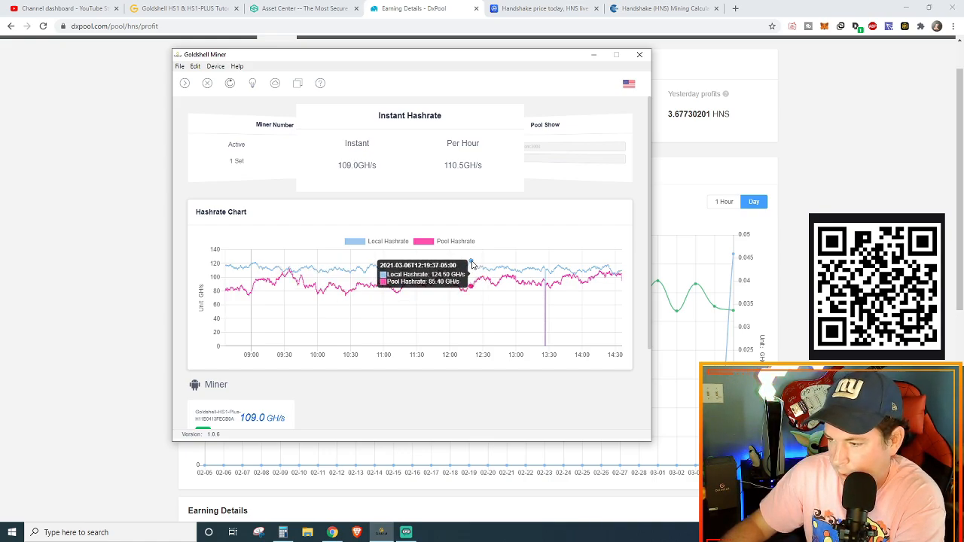
pyautogui.moveTo(535, 274)
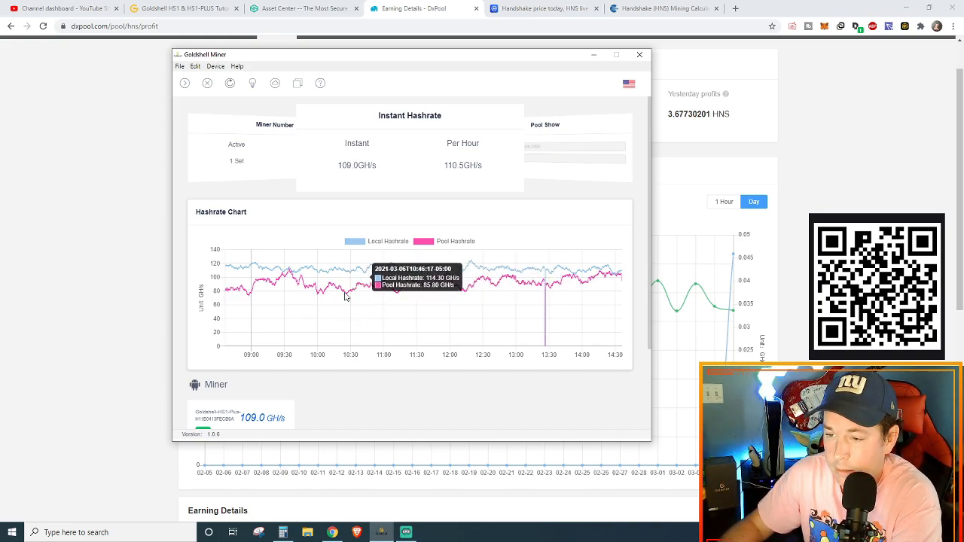
pyautogui.moveTo(184, 83)
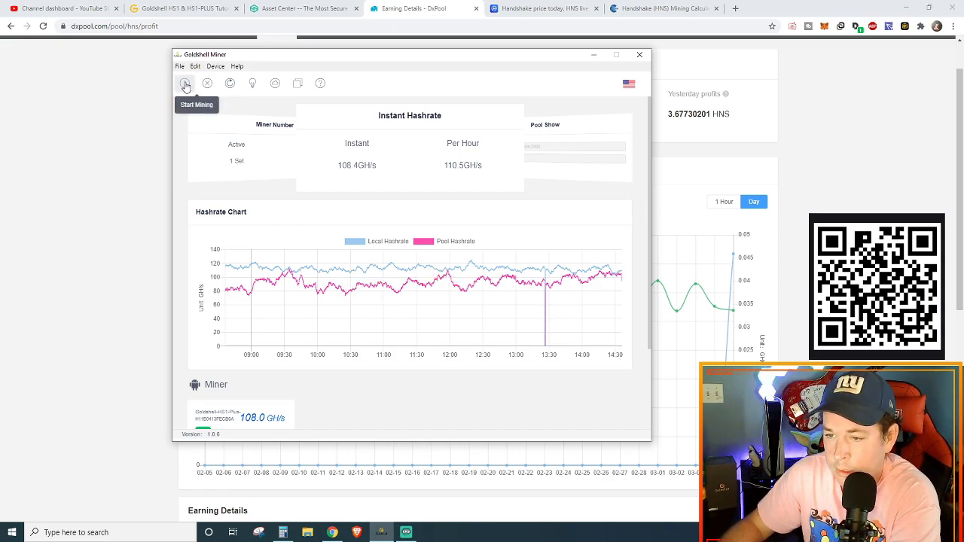
pyautogui.moveTo(257, 158)
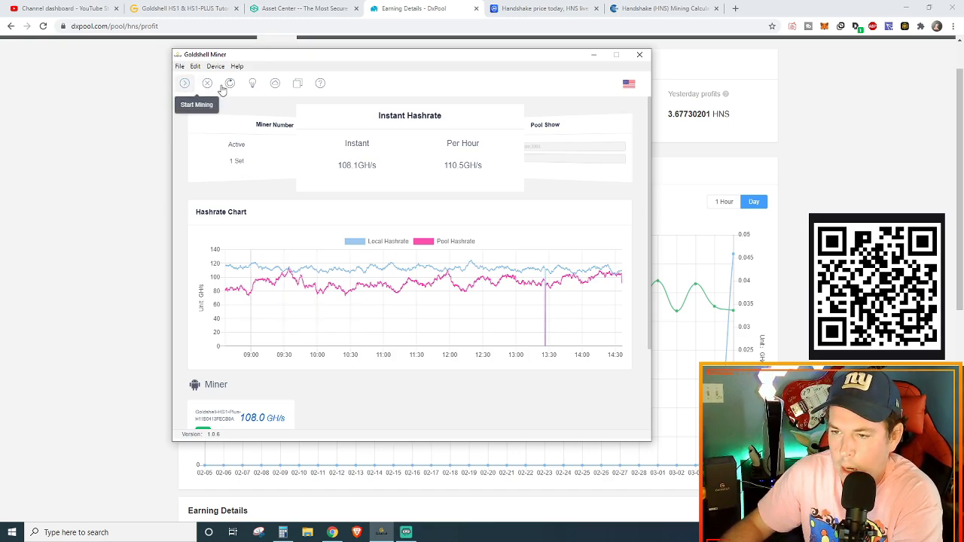
pyautogui.moveTo(229, 83)
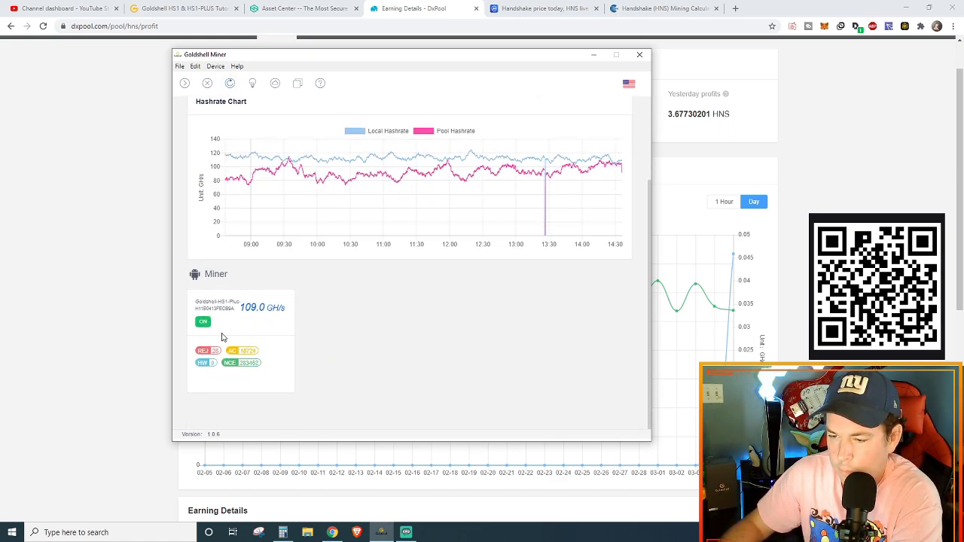
pyautogui.moveTo(348, 301)
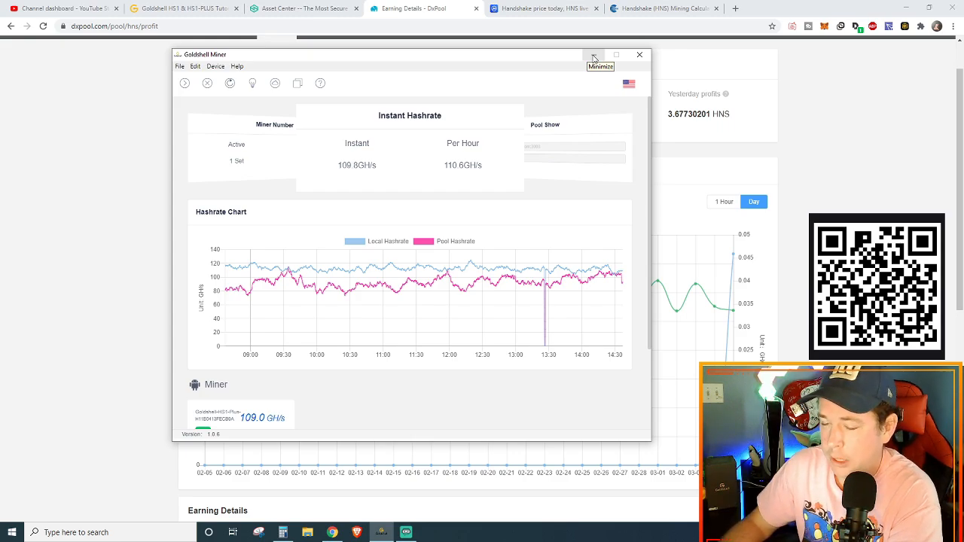
pyautogui.click(594, 54)
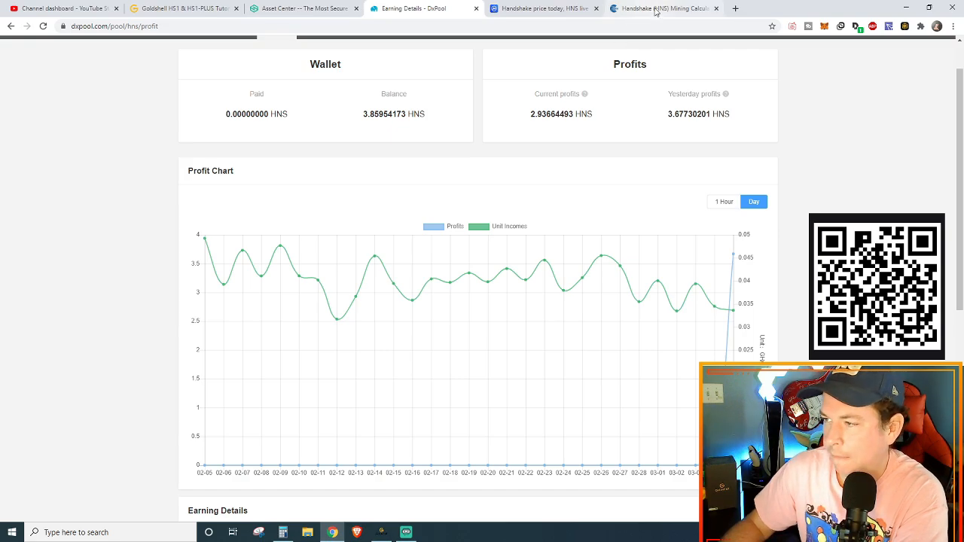
# Bring up CoinMarketCap's Handshake overview showing HNS at $0.2886, down 0.71% in 24h
pyautogui.click(662, 9)
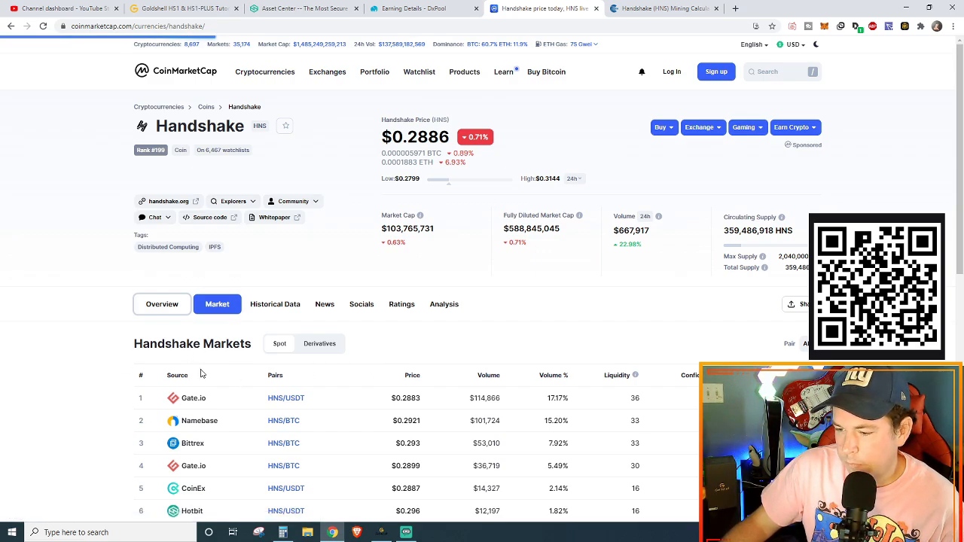
pyautogui.click(163, 304)
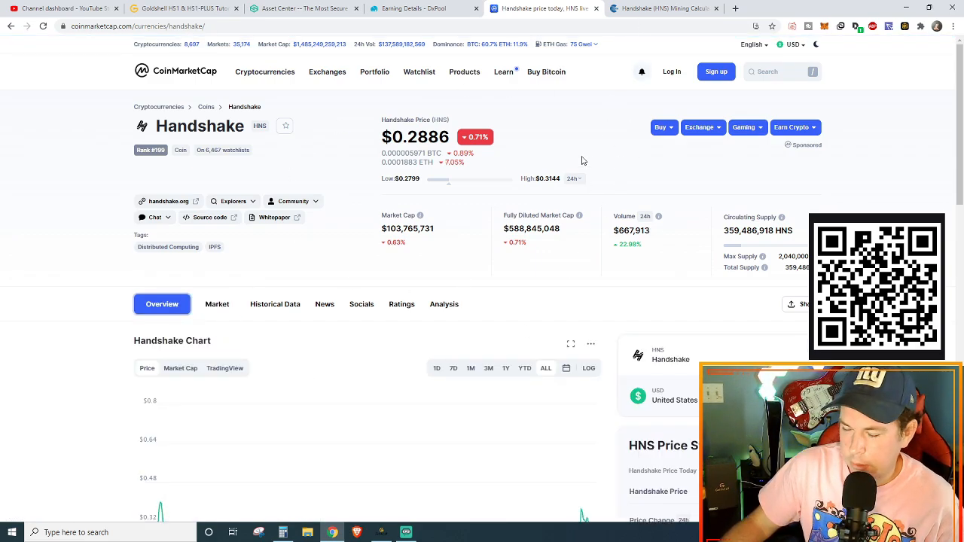
# Scroll to the Handshake price chart covering March 2020 to March 2021
pyautogui.click(641, 71)
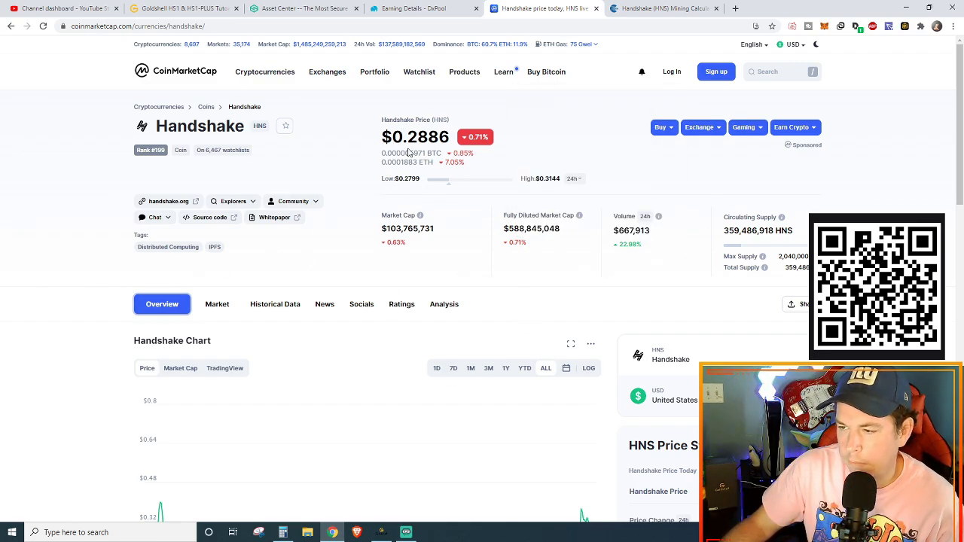
pyautogui.scroll(-3)
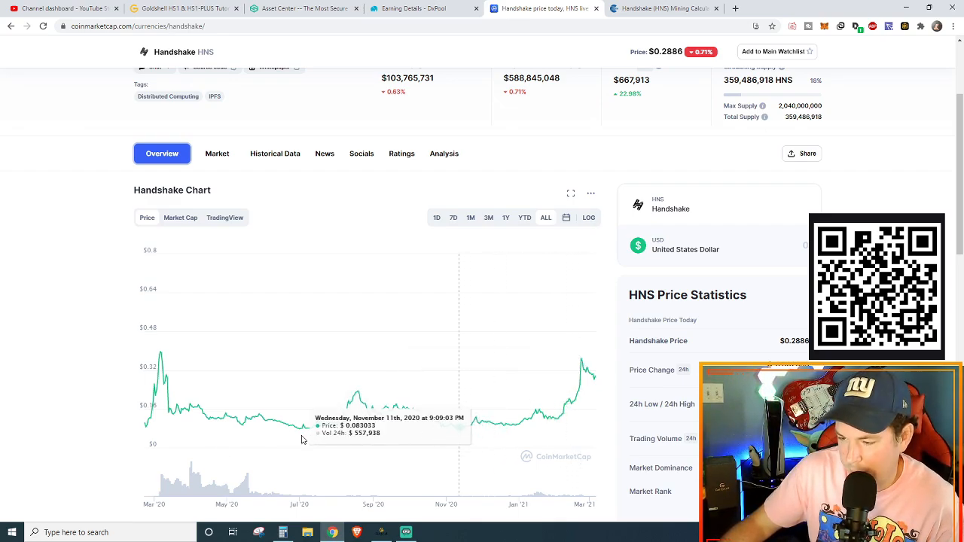
pyautogui.moveTo(446, 433)
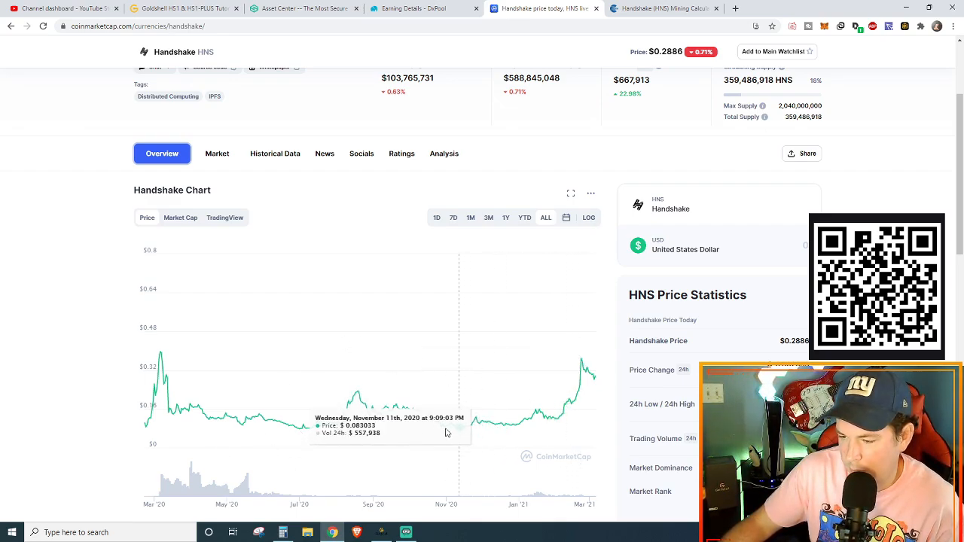
pyautogui.moveTo(315, 425)
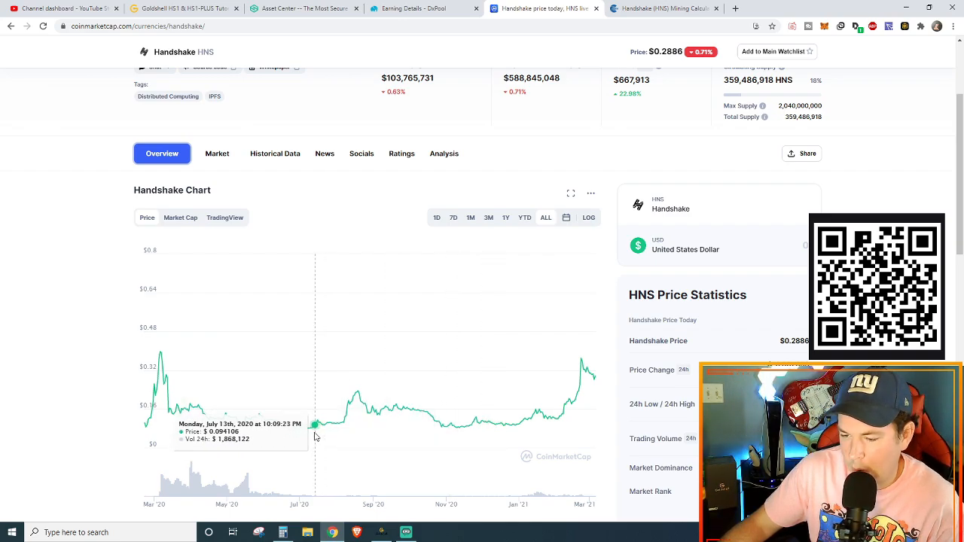
pyautogui.moveTo(301, 431)
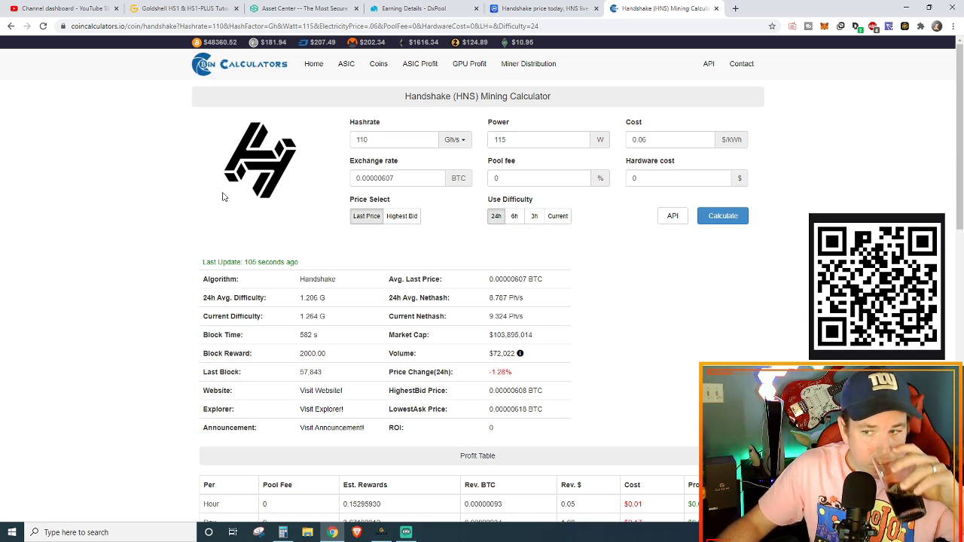
# Recalculate Handshake earnings at 110 GH/s, 115 W: $1.08 daily, $394.74 yearly in the Profit Table
pyautogui.click(394, 138)
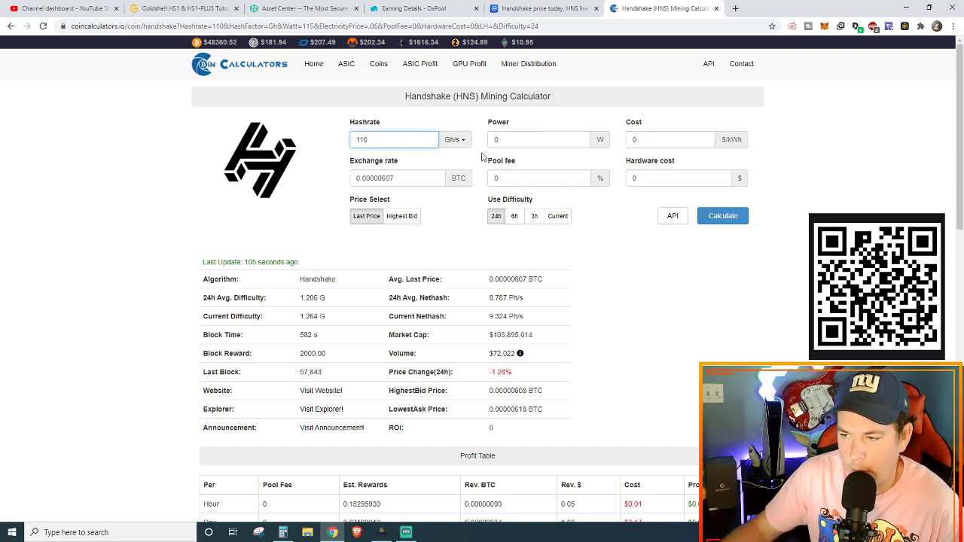
pyautogui.moveTo(144, 220)
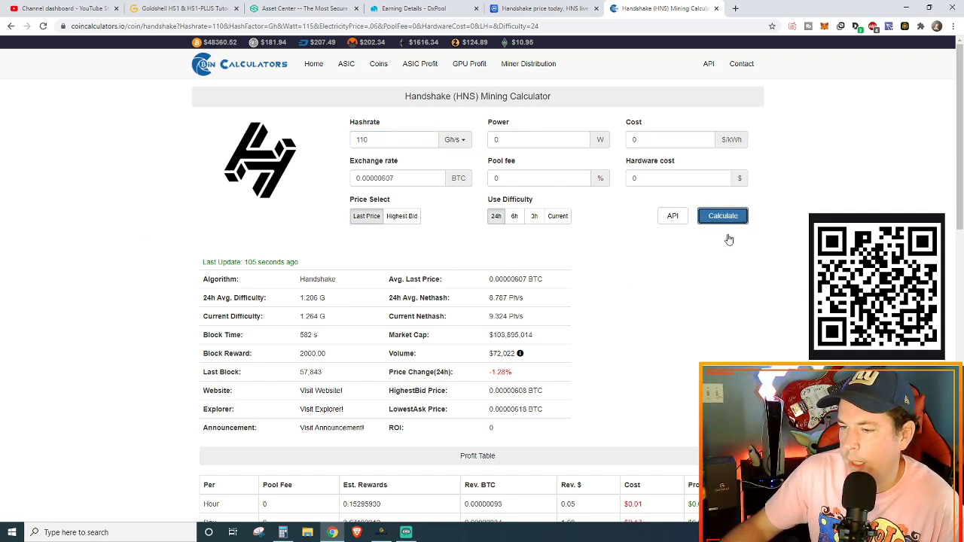
pyautogui.click(723, 215)
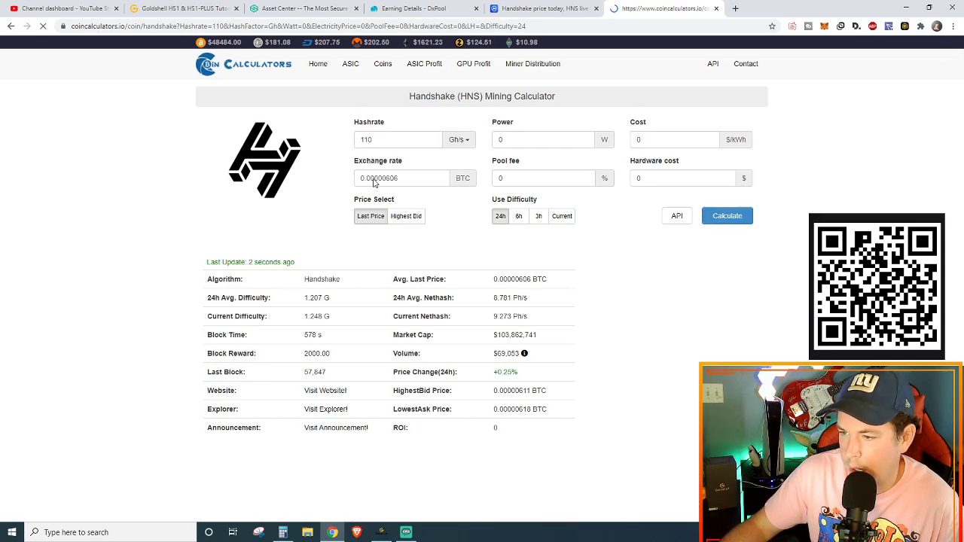
pyautogui.click(723, 216)
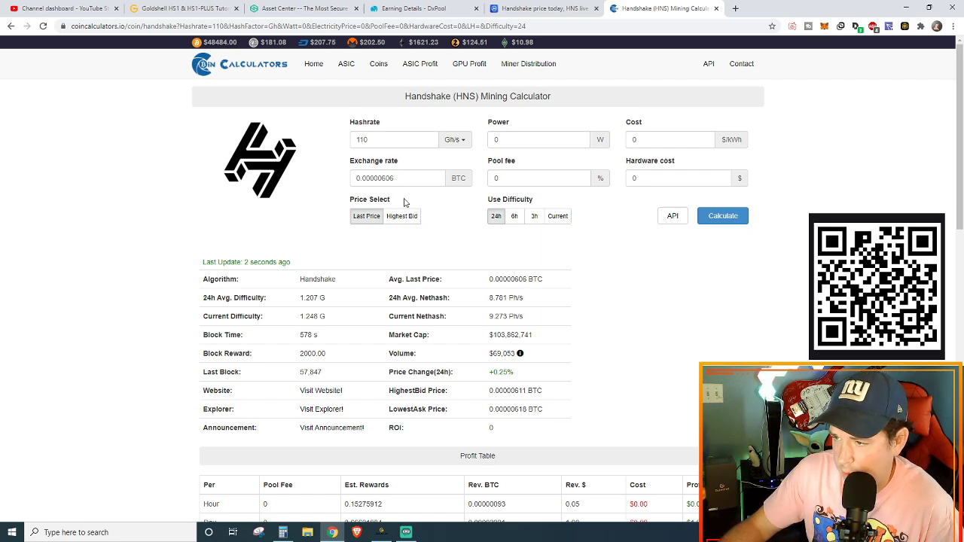
pyautogui.scroll(-3)
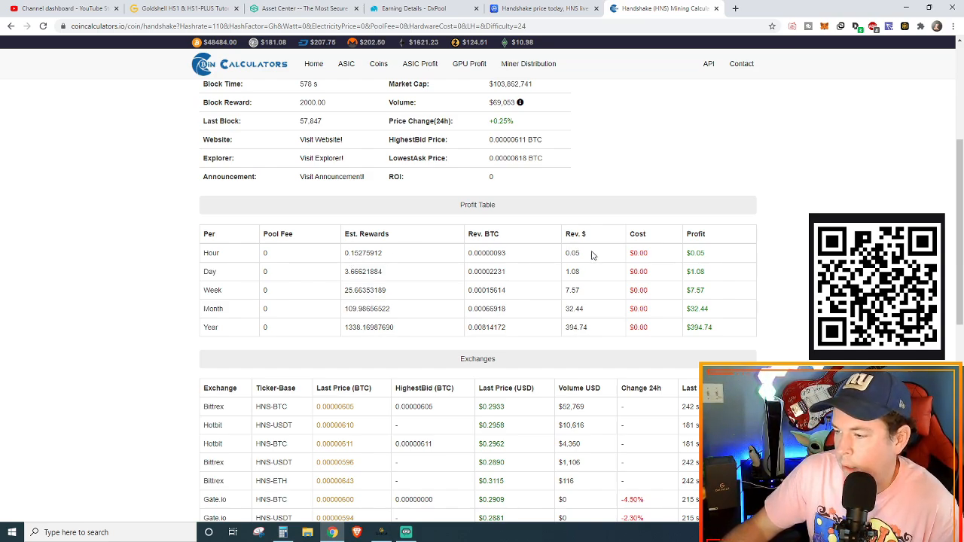
pyautogui.doubleClick(639, 253)
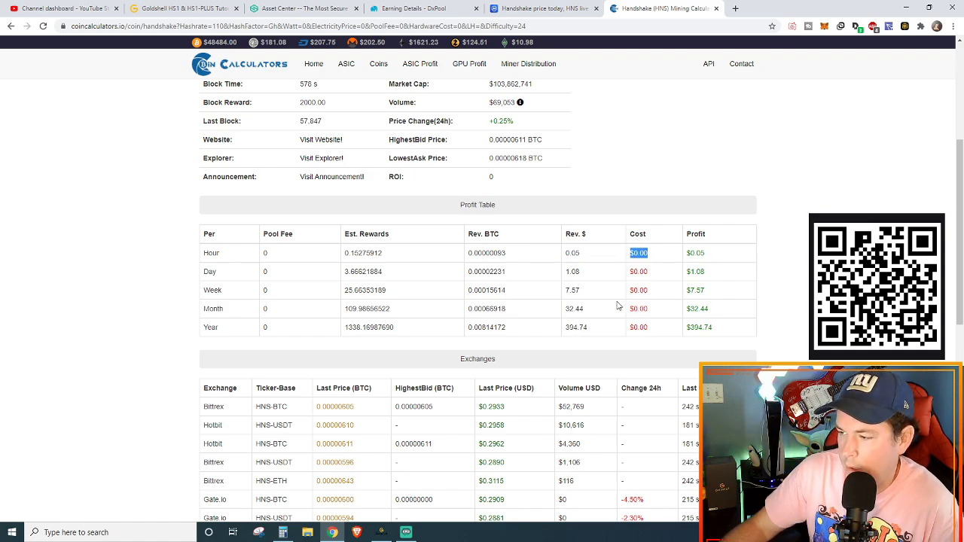
pyautogui.moveTo(714, 259)
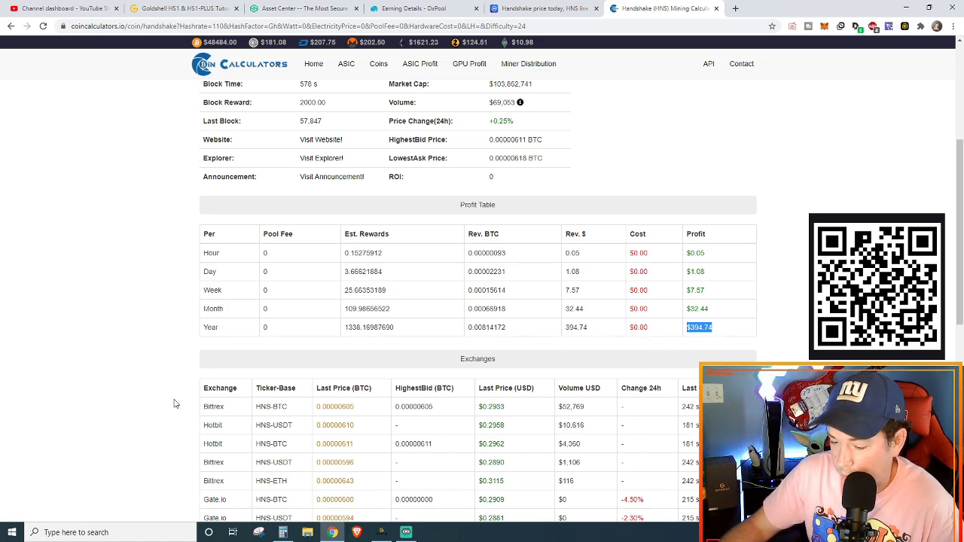
pyautogui.moveTo(385, 108)
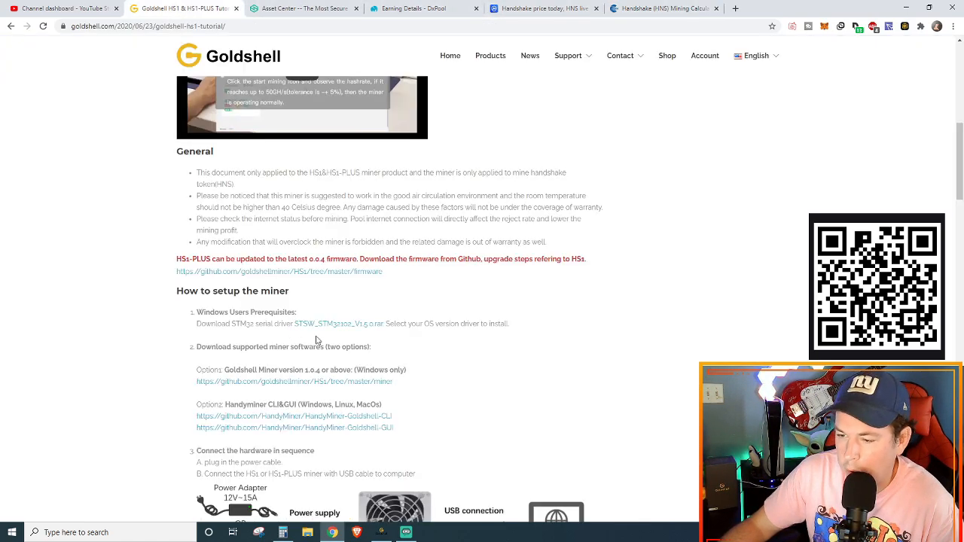
# Scroll up on the Goldshell HS1-PLUS tutorial before returning to the $394.74 profit table
pyautogui.scroll(3)
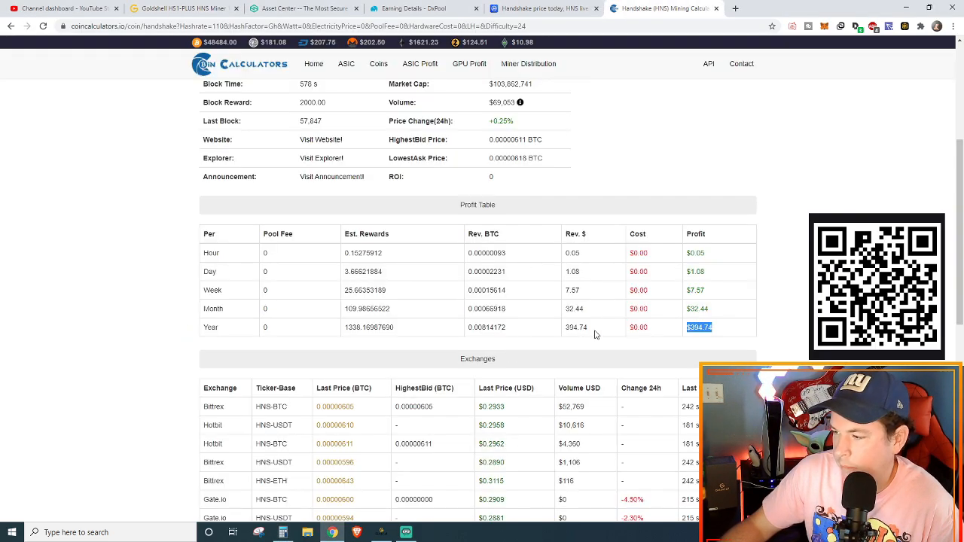
# Work out 299 ÷ 1.08 ≈ 277 days in Windows Calculator, then minimize it
pyautogui.click(283, 533)
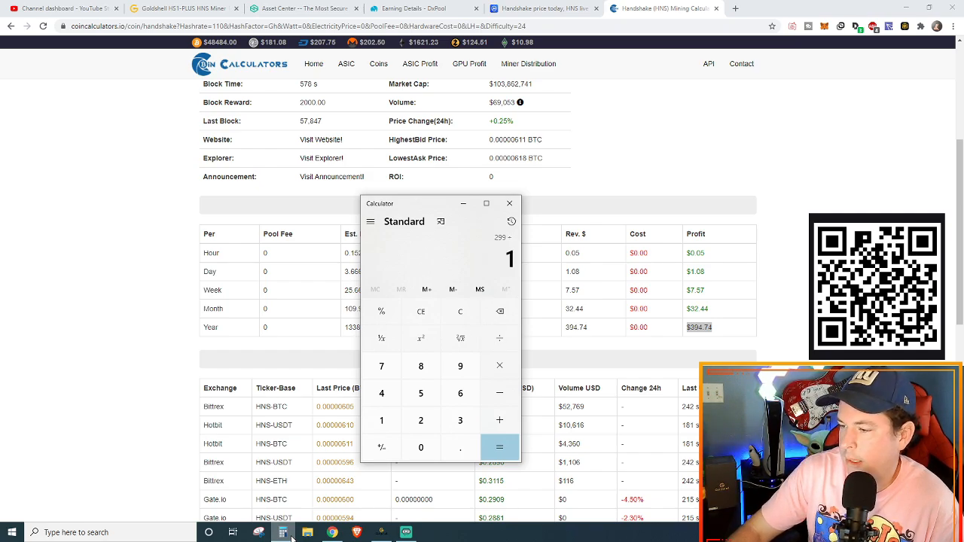
pyautogui.click(498, 447)
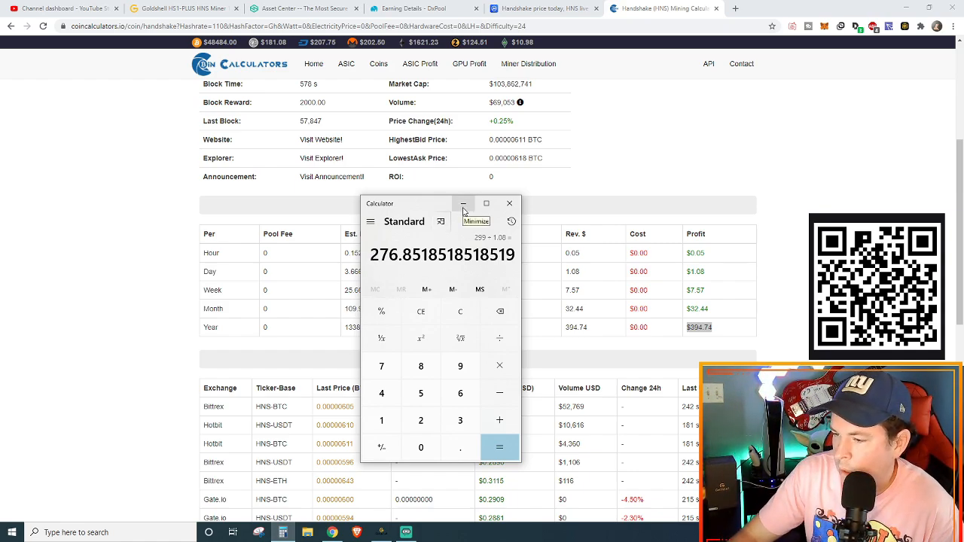
pyautogui.click(500, 447)
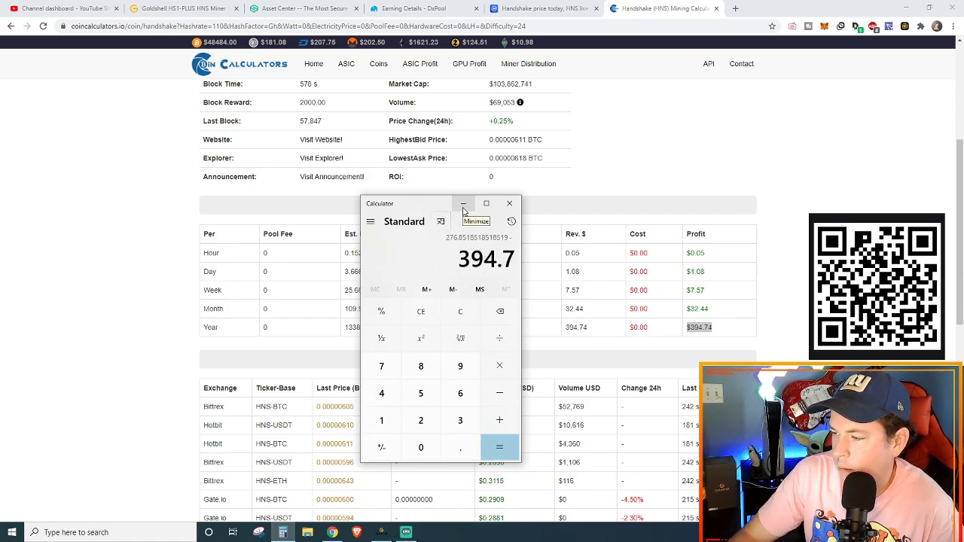
pyautogui.click(500, 448)
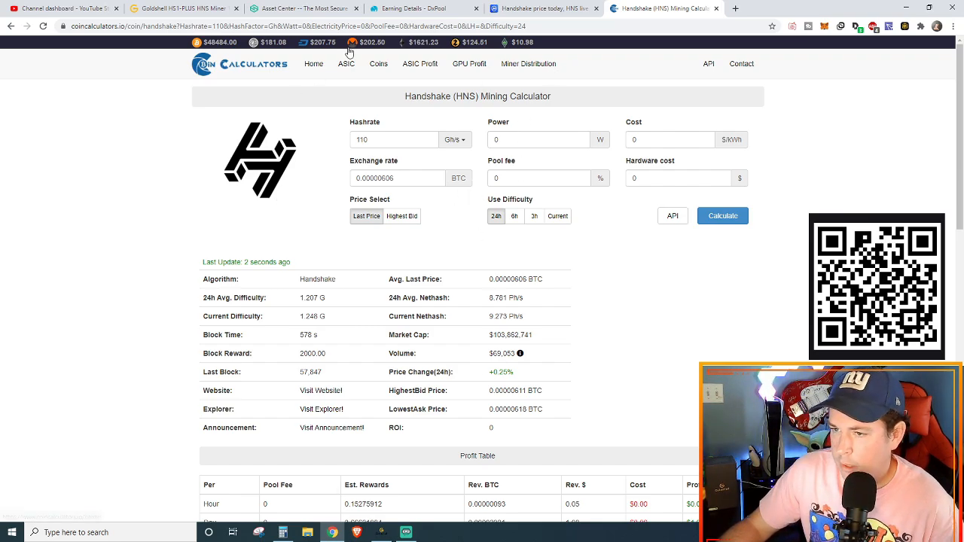
# Revisit DxPool earnings, then land on Goldshell's HS1-PLUS $299 sold-out product page
pyautogui.click(412, 9)
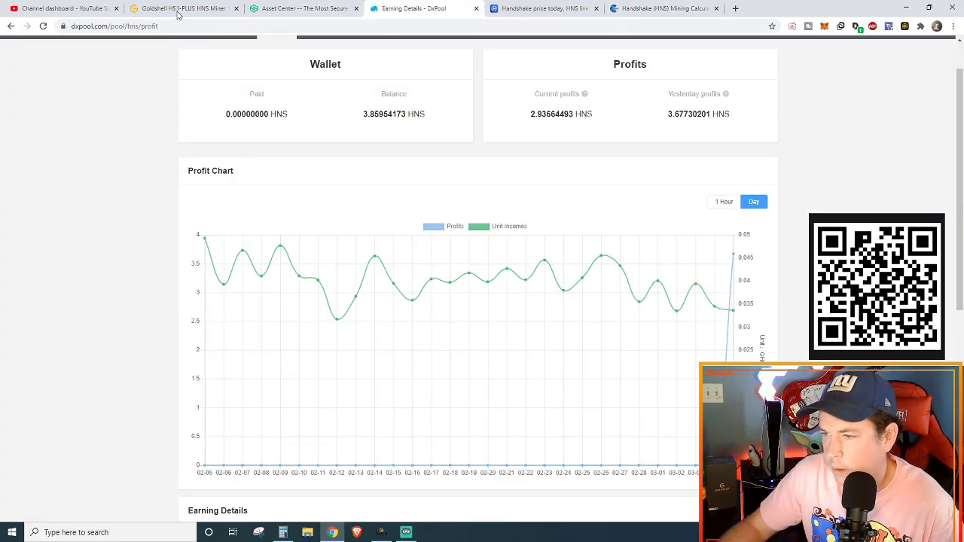
pyautogui.click(180, 9)
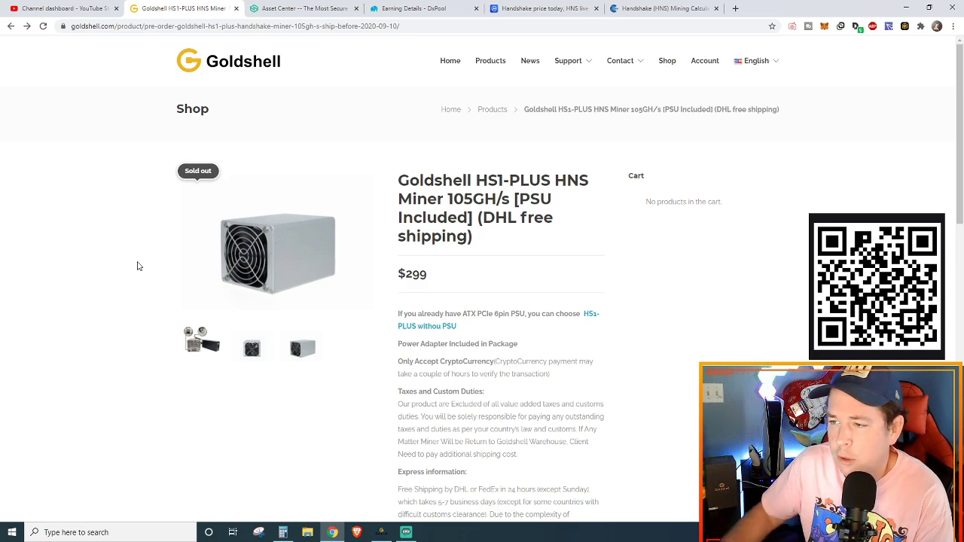
pyautogui.moveTo(625, 524)
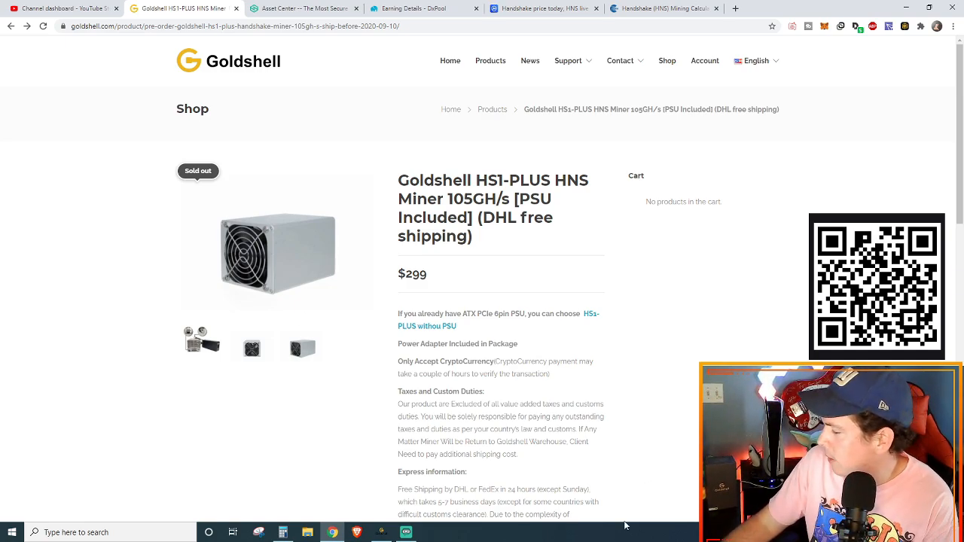